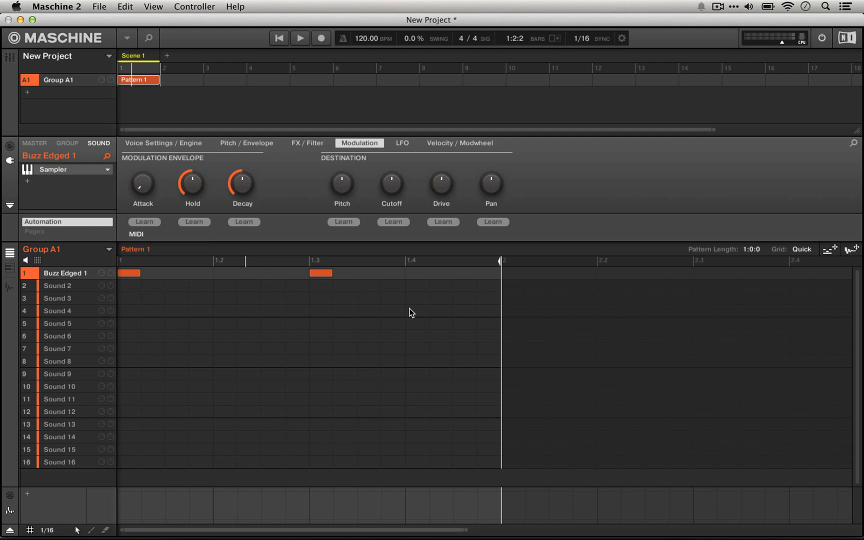
{"action": "mouse_move", "coordinate": [401, 148]}
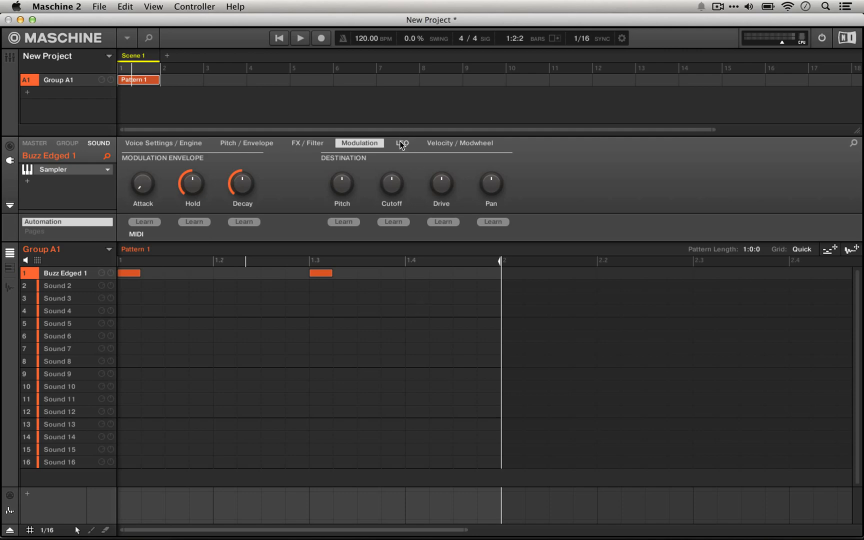
- Switch Buzz Edged 1 between the modulation envelope and LFO pages, landing on the LFO page
{"action": "left_click", "coordinate": [402, 143]}
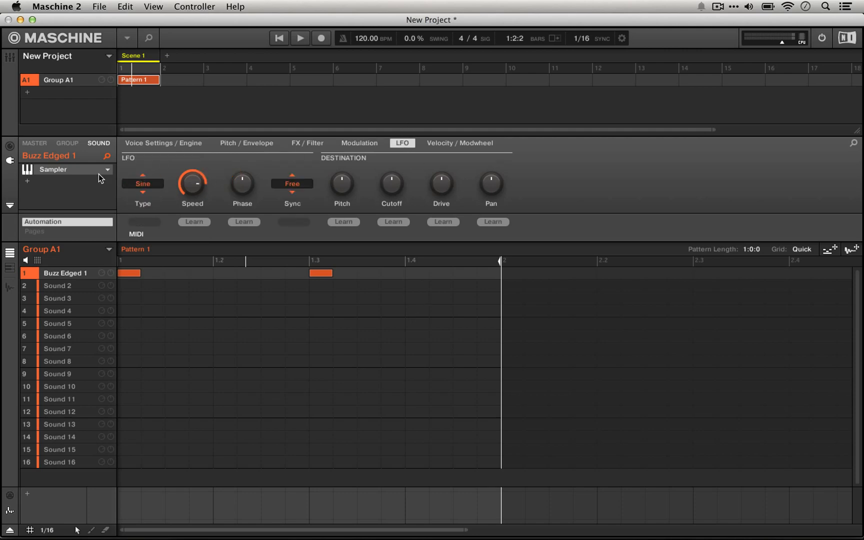
{"action": "mouse_move", "coordinate": [420, 193]}
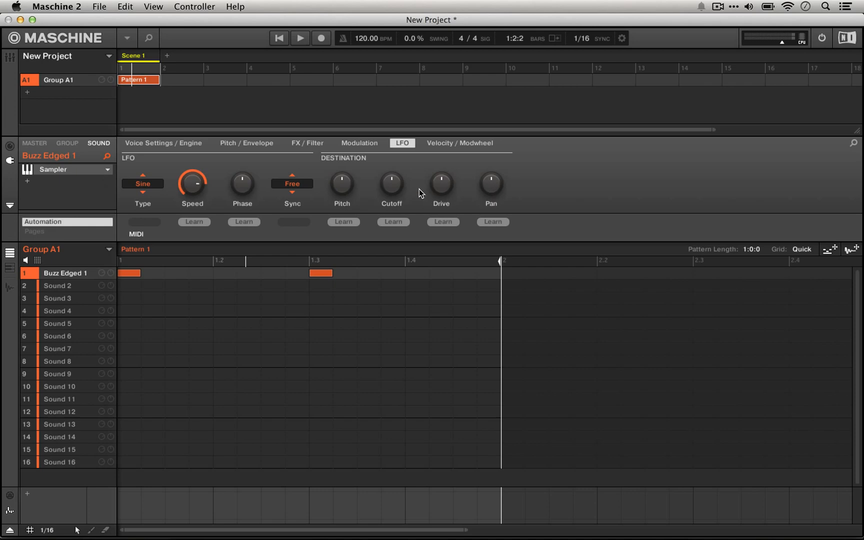
{"action": "mouse_move", "coordinate": [364, 160]}
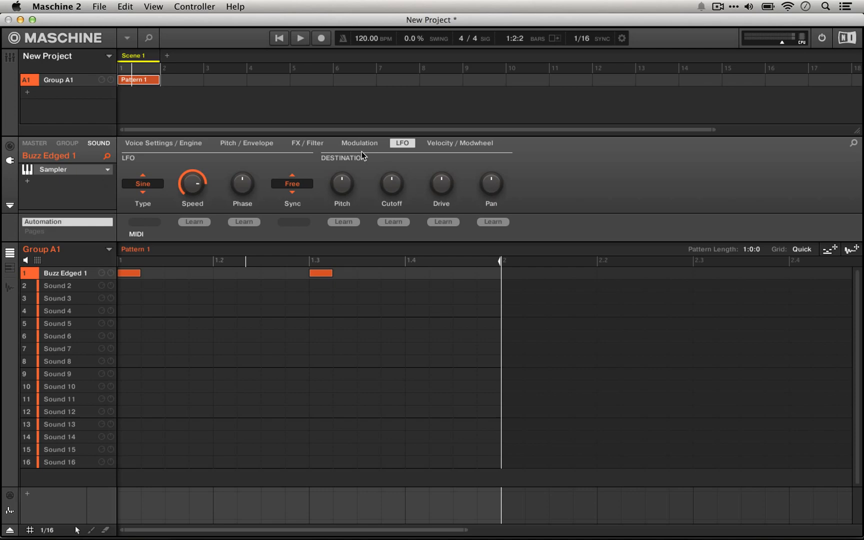
{"action": "mouse_move", "coordinate": [365, 150]}
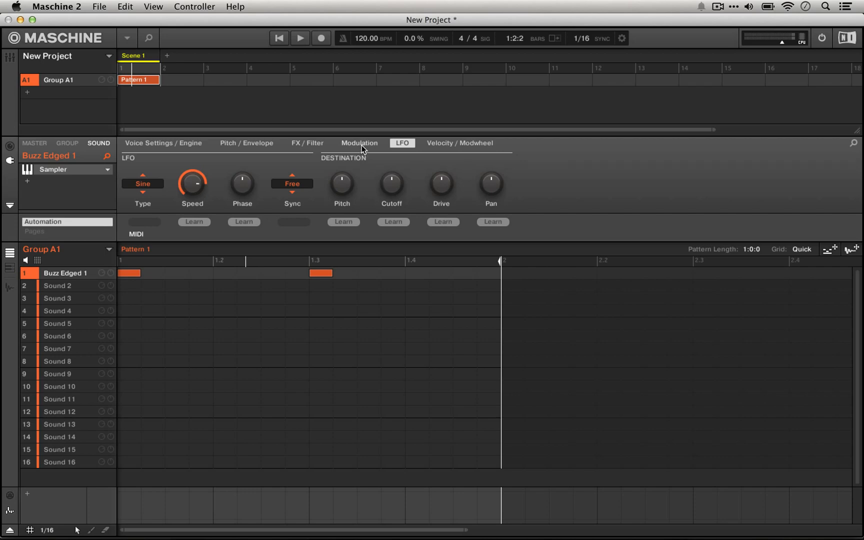
{"action": "left_click", "coordinate": [359, 144]}
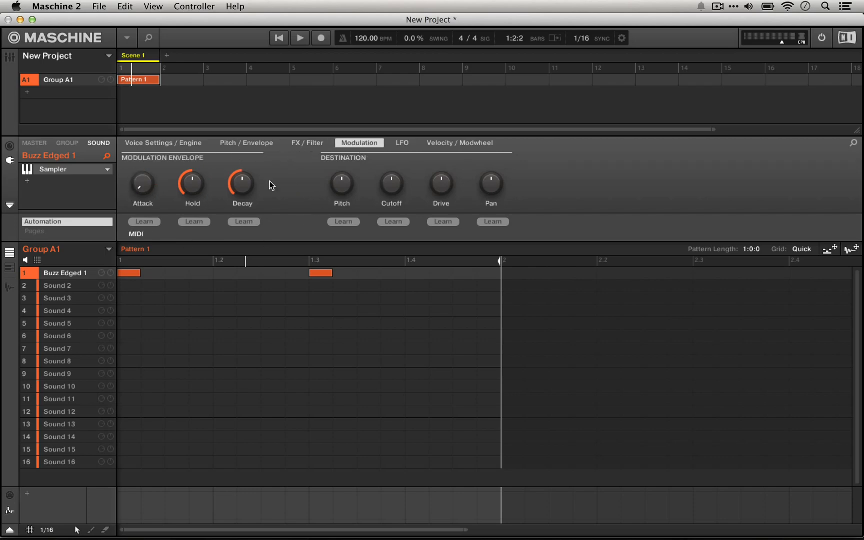
{"action": "mouse_move", "coordinate": [281, 200]}
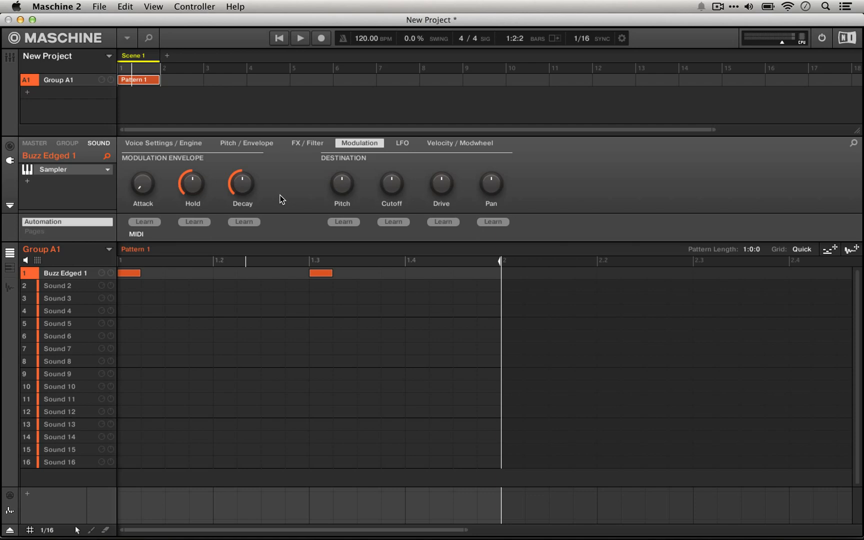
{"action": "mouse_move", "coordinate": [50, 277]}
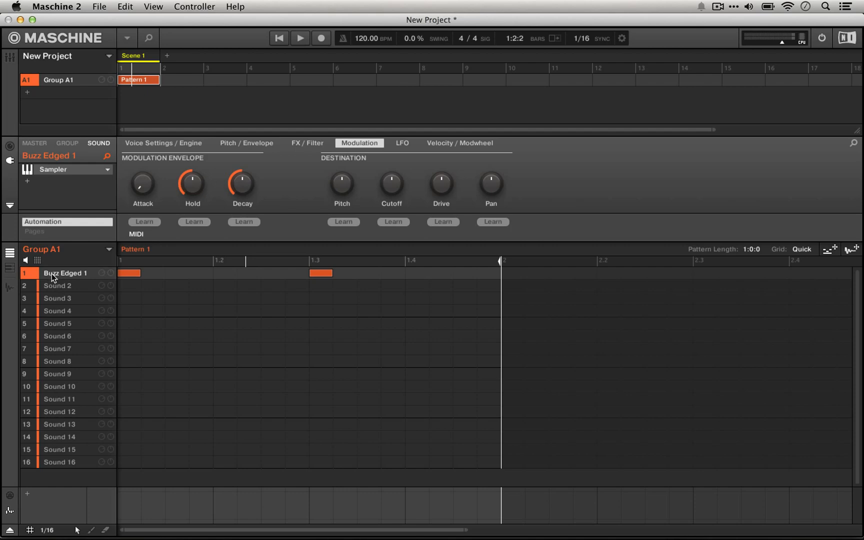
{"action": "mouse_move", "coordinate": [231, 385]}
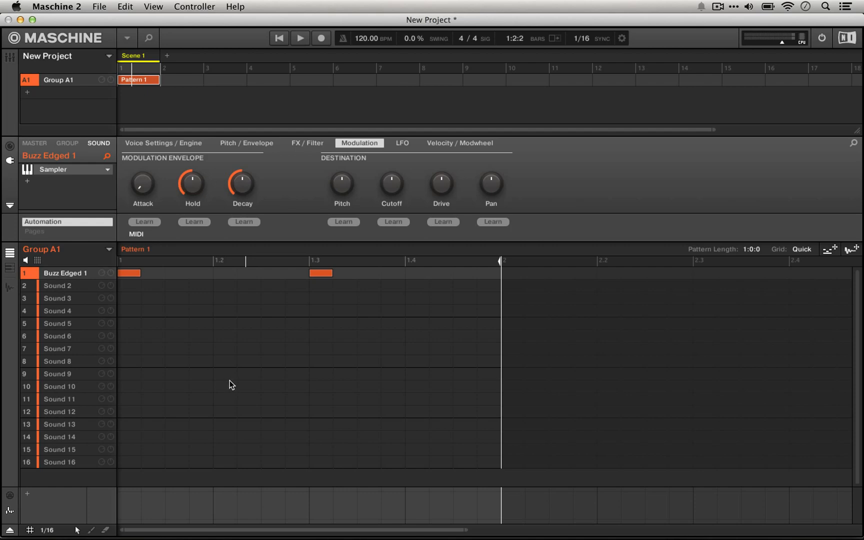
{"action": "left_click", "coordinate": [301, 38]}
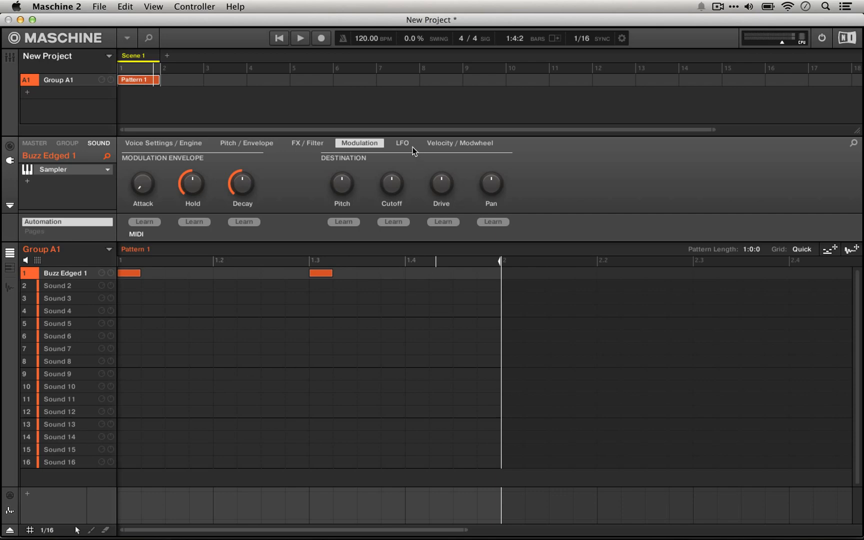
{"action": "left_click", "coordinate": [402, 145]}
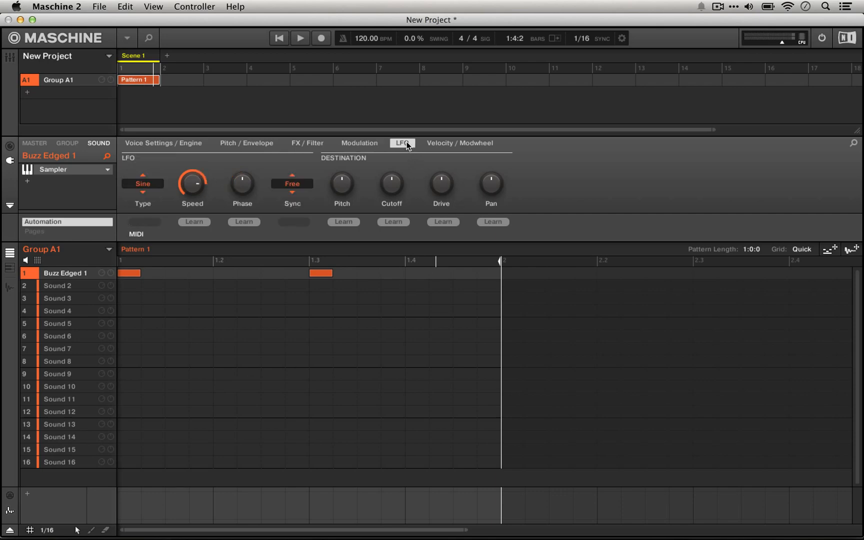
{"action": "mouse_move", "coordinate": [343, 186]}
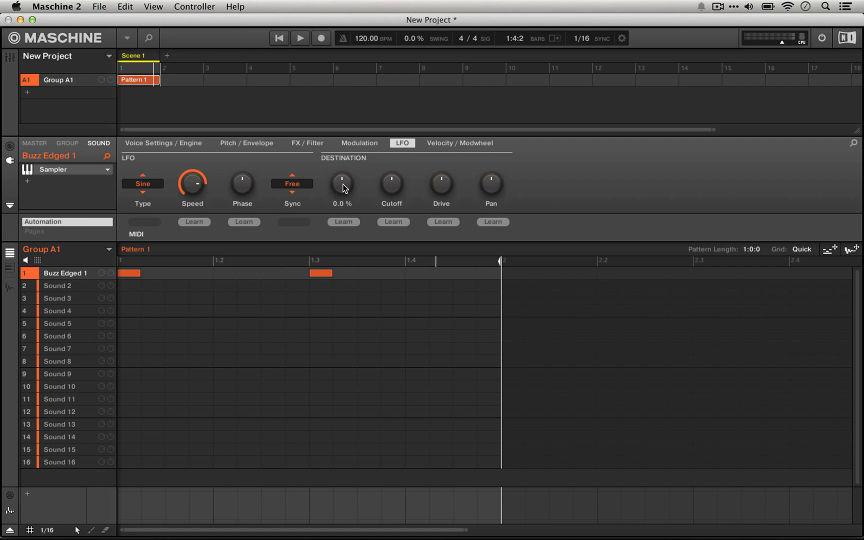
{"action": "mouse_move", "coordinate": [343, 186]}
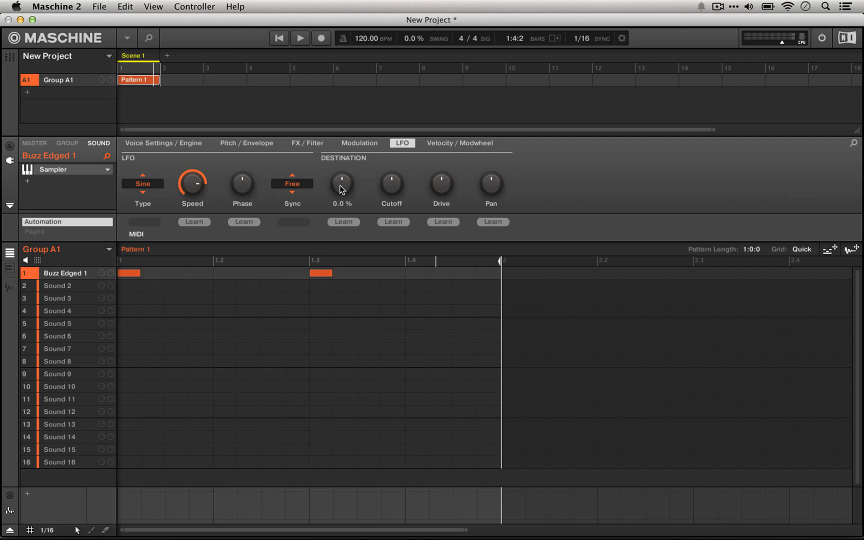
- Try the sine LFO's pitch amount at several levels, pushing it much higher
{"action": "left_click_drag", "start_coordinate": [341, 182], "coordinate": [342, 174]}
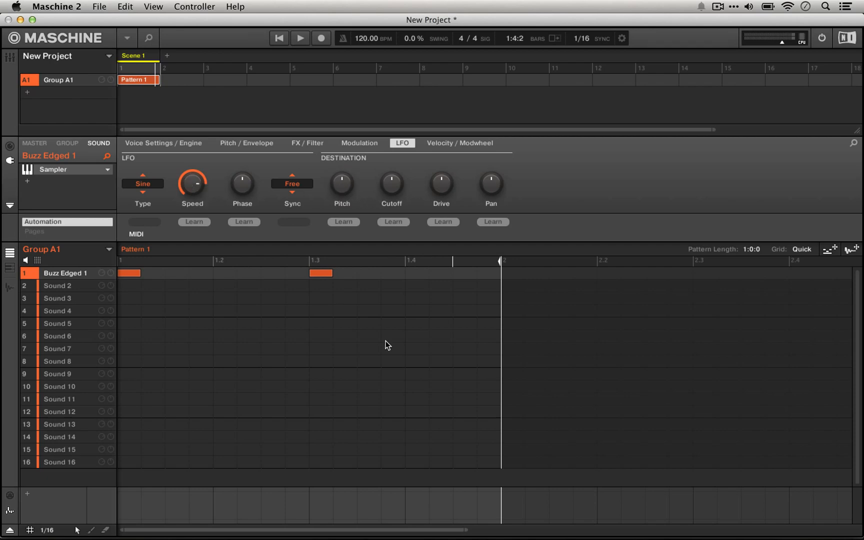
{"action": "mouse_move", "coordinate": [252, 180]}
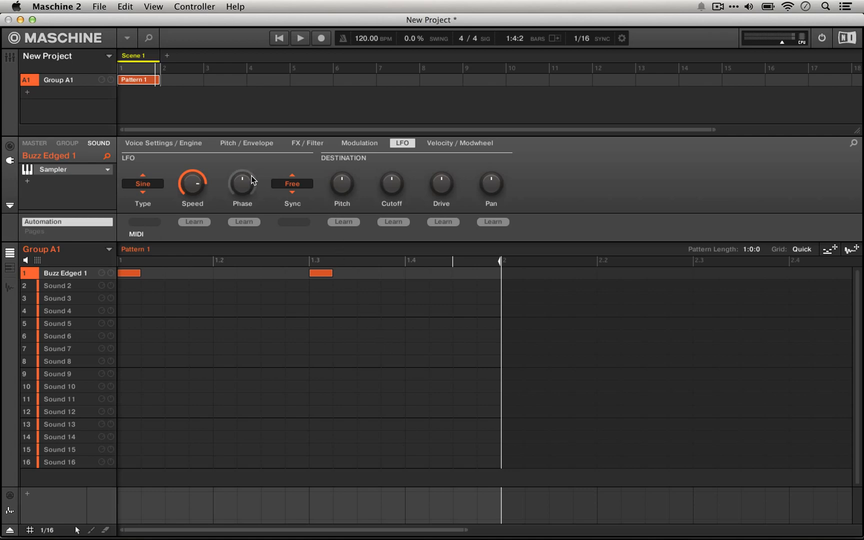
{"action": "mouse_move", "coordinate": [342, 186]}
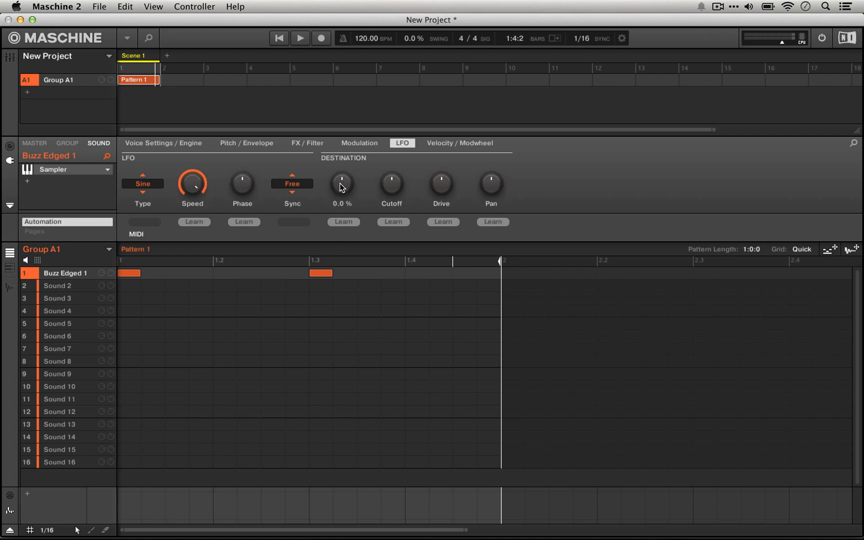
{"action": "left_click_drag", "start_coordinate": [342, 186], "coordinate": [343, 176]}
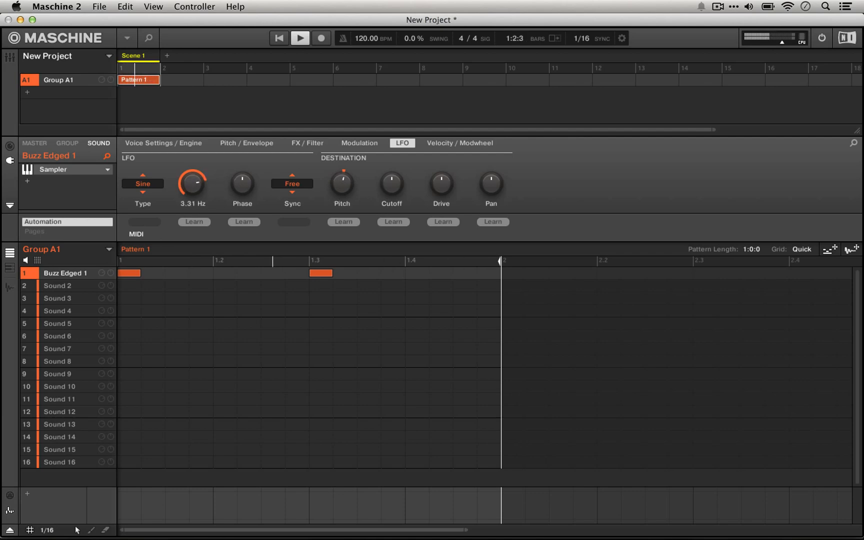
{"action": "left_click_drag", "start_coordinate": [192, 182], "coordinate": [192, 199]}
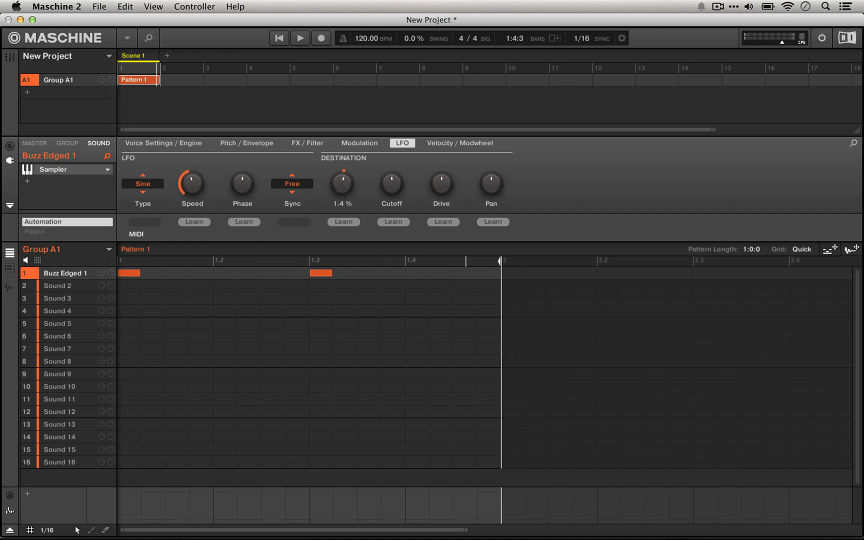
{"action": "left_click_drag", "start_coordinate": [191, 182], "coordinate": [191, 165]}
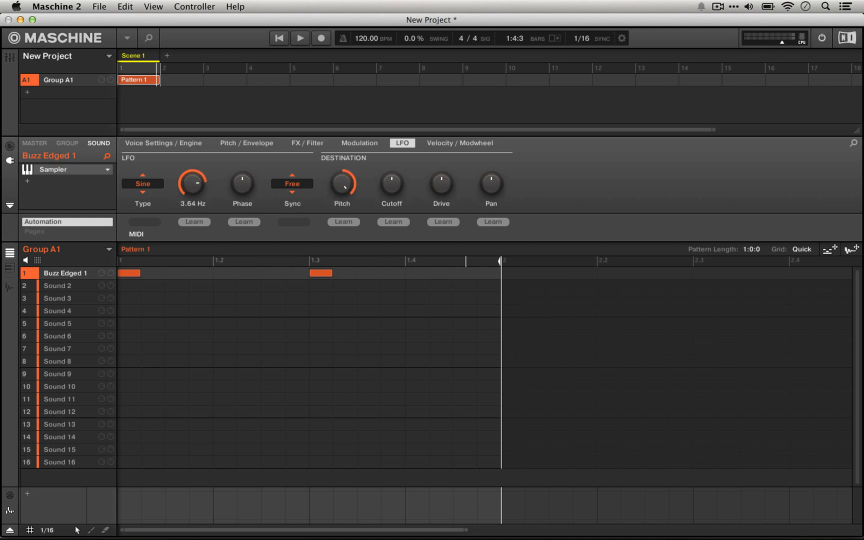
- Slow the LFO rate down to 0.17 Hz and then speed it back up
{"action": "left_click", "coordinate": [300, 38]}
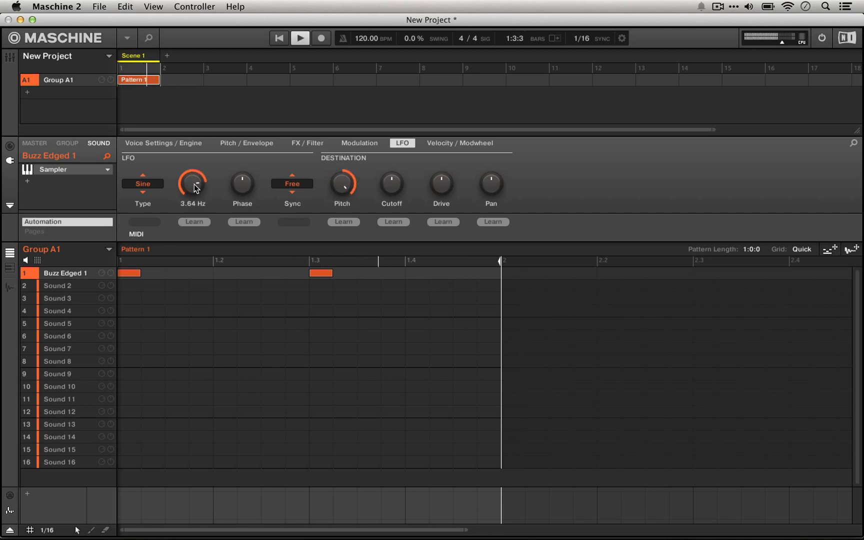
{"action": "left_click_drag", "start_coordinate": [192, 182], "coordinate": [192, 198]}
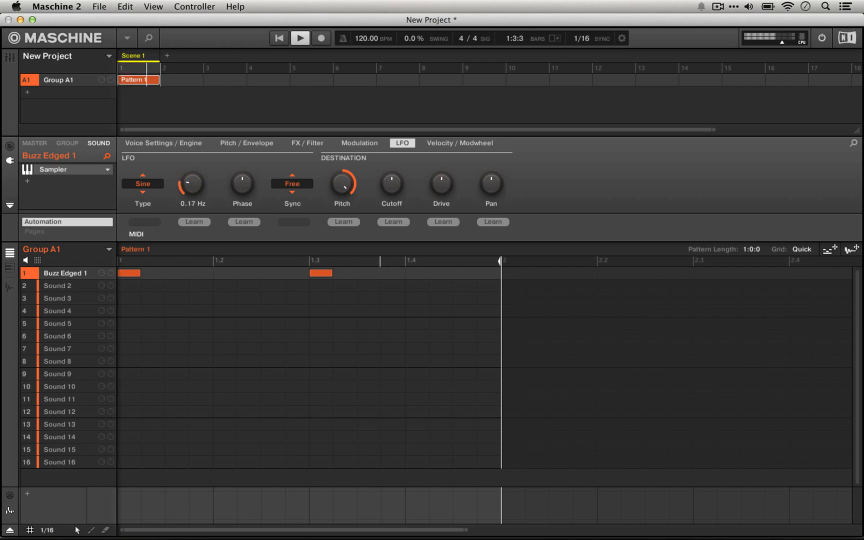
{"action": "left_click_drag", "start_coordinate": [192, 182], "coordinate": [193, 171]}
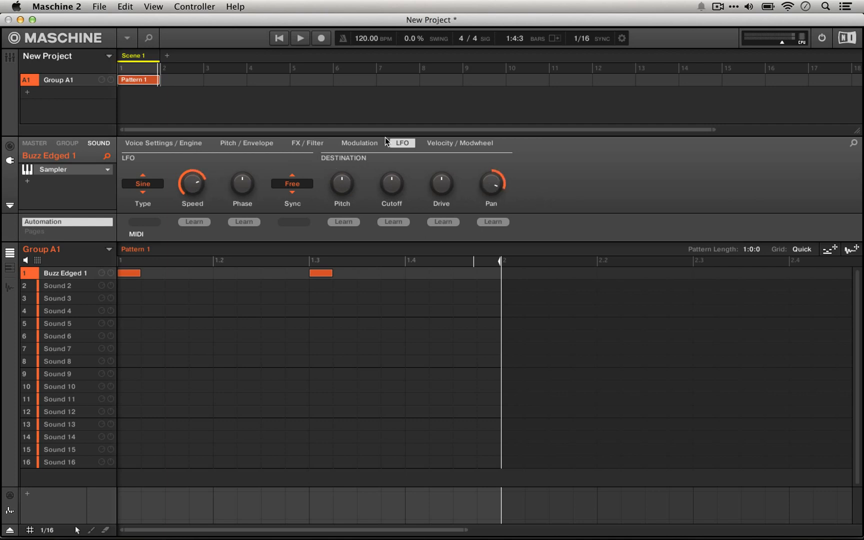
- Return to the LFO page and nudge the LFO speed while the pattern plays
{"action": "left_click", "coordinate": [359, 143]}
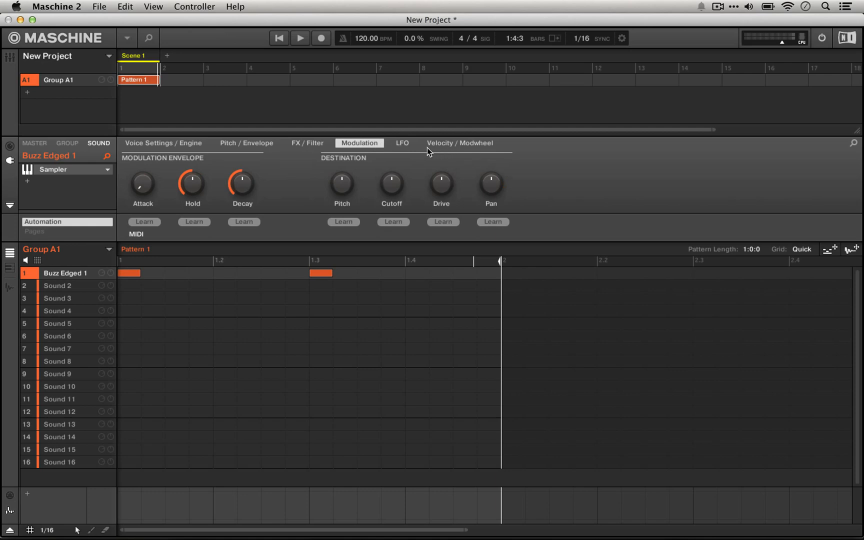
{"action": "left_click", "coordinate": [402, 143]}
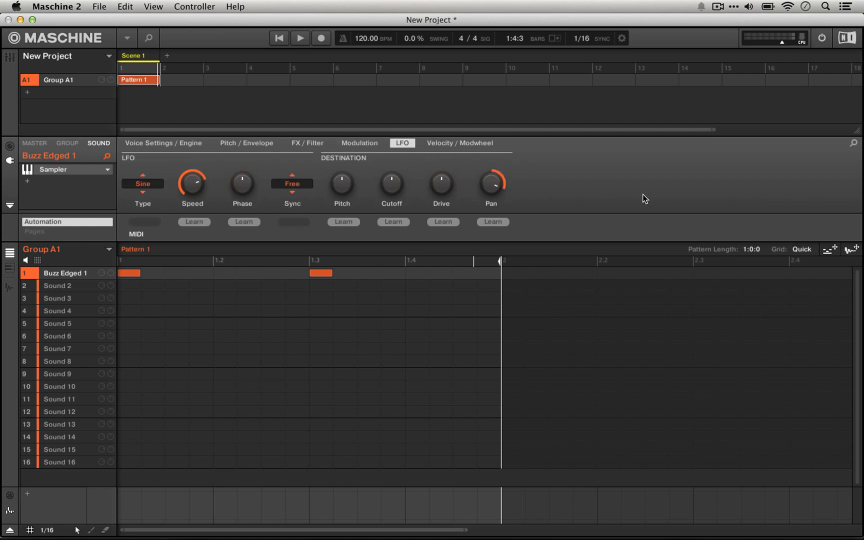
{"action": "left_click_drag", "start_coordinate": [192, 182], "coordinate": [204, 185]}
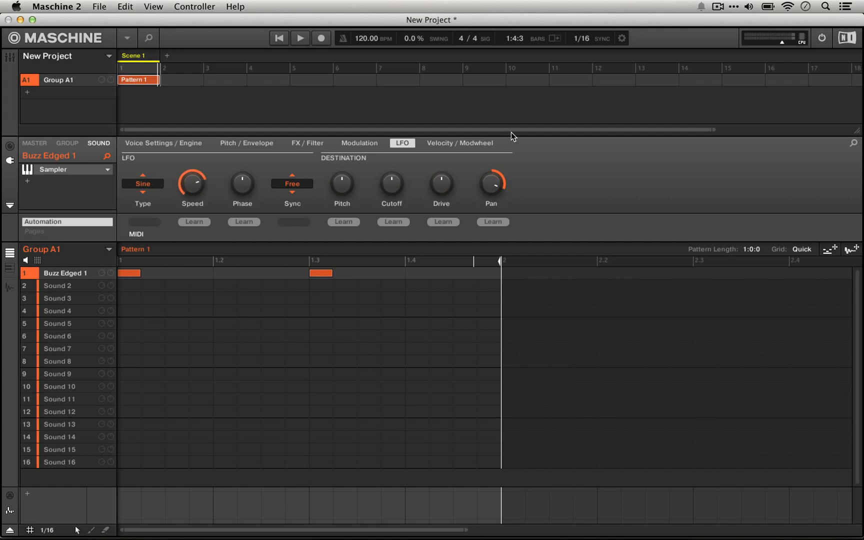
{"action": "mouse_move", "coordinate": [509, 174]}
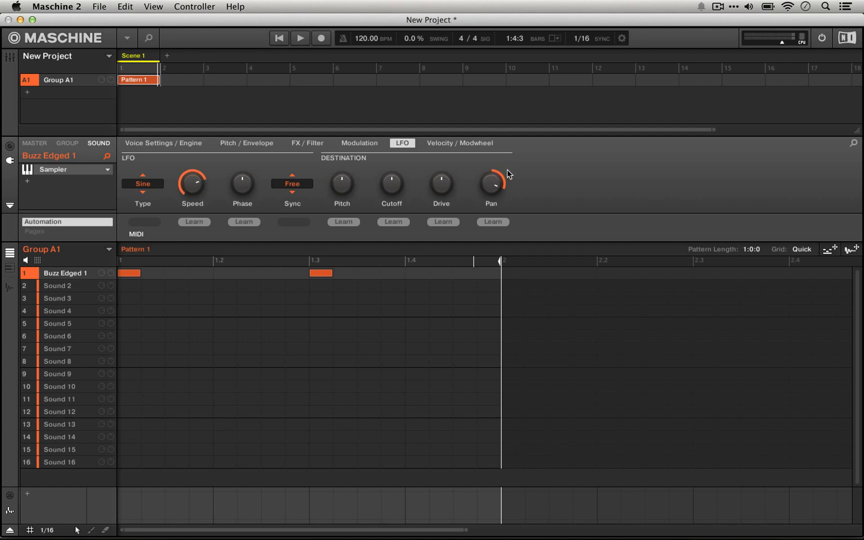
{"action": "mouse_move", "coordinate": [471, 319]}
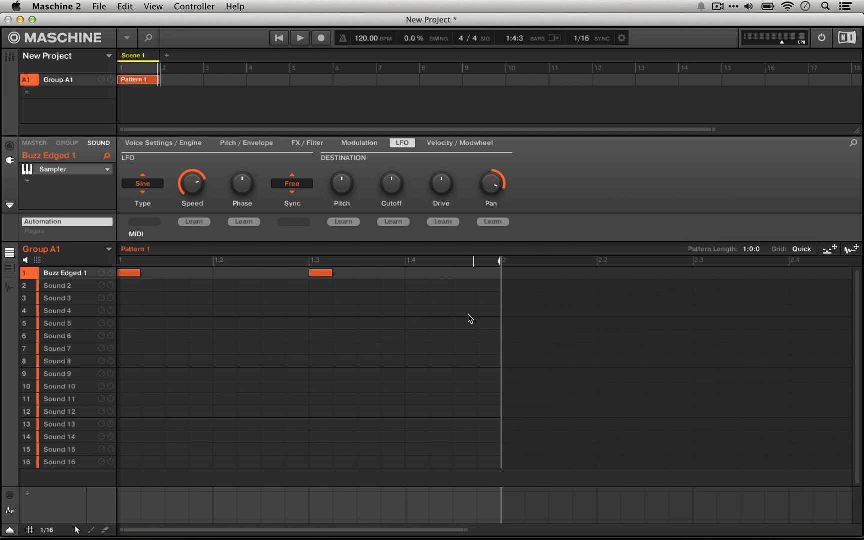
{"action": "left_click", "coordinate": [300, 38]}
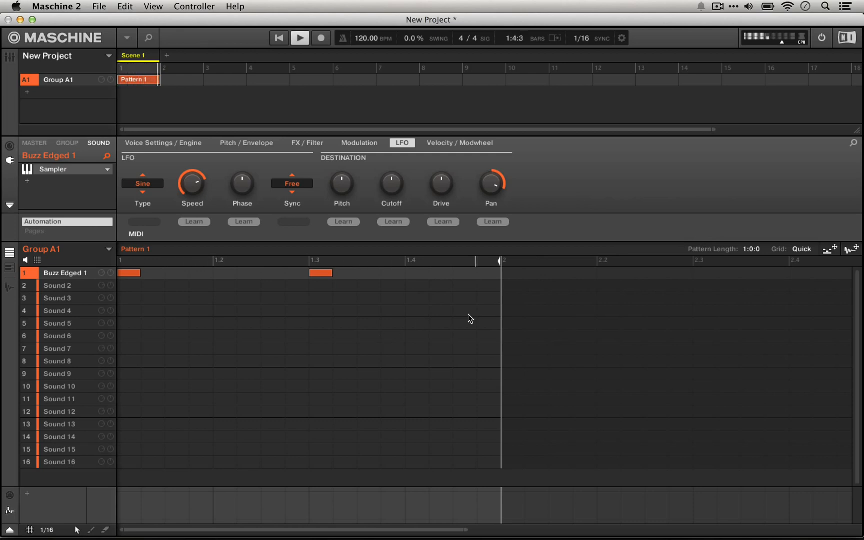
- Leave the LFO speed around 3 Hz and set its pan depth near 46%
{"action": "left_click_drag", "start_coordinate": [192, 185], "coordinate": [193, 190]}
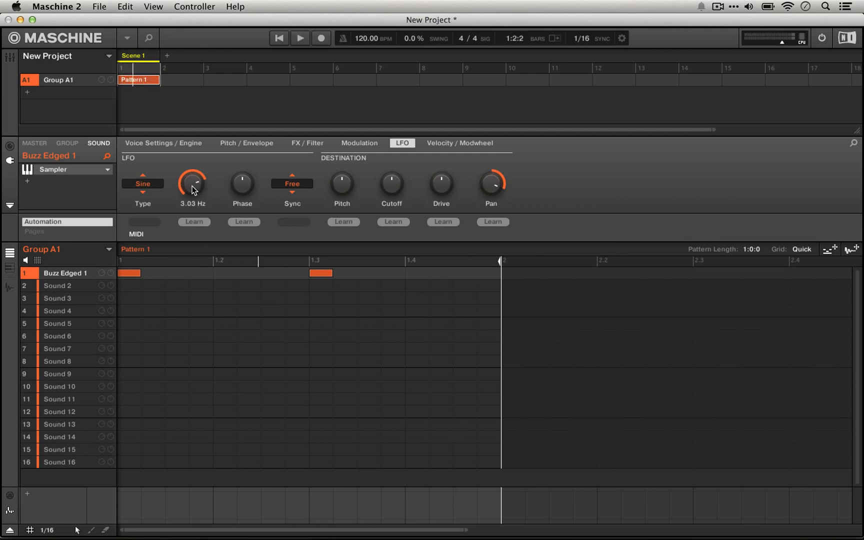
{"action": "left_click", "coordinate": [300, 38]}
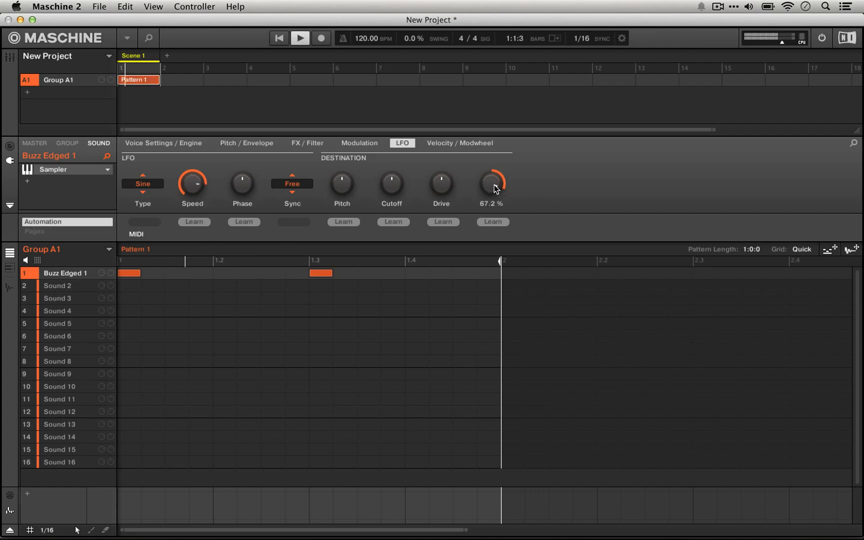
{"action": "left_click_drag", "start_coordinate": [490, 182], "coordinate": [491, 198]}
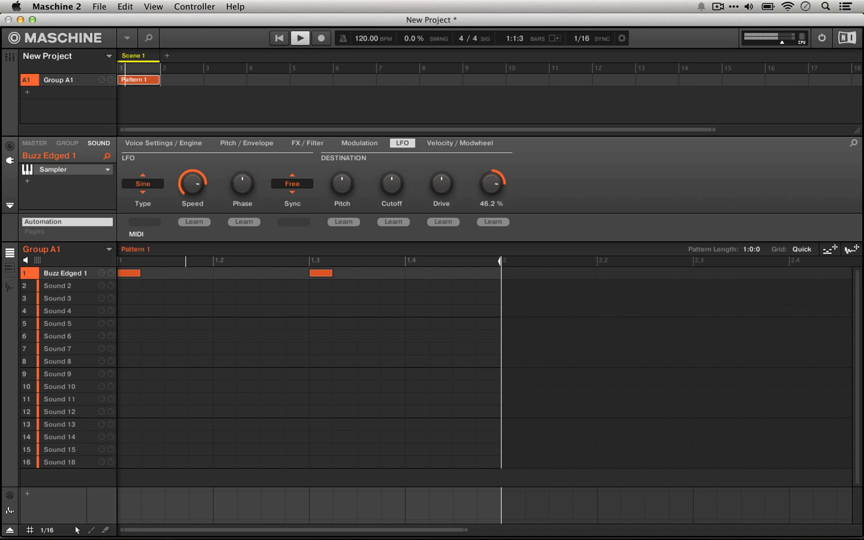
{"action": "left_click_drag", "start_coordinate": [490, 182], "coordinate": [494, 176]}
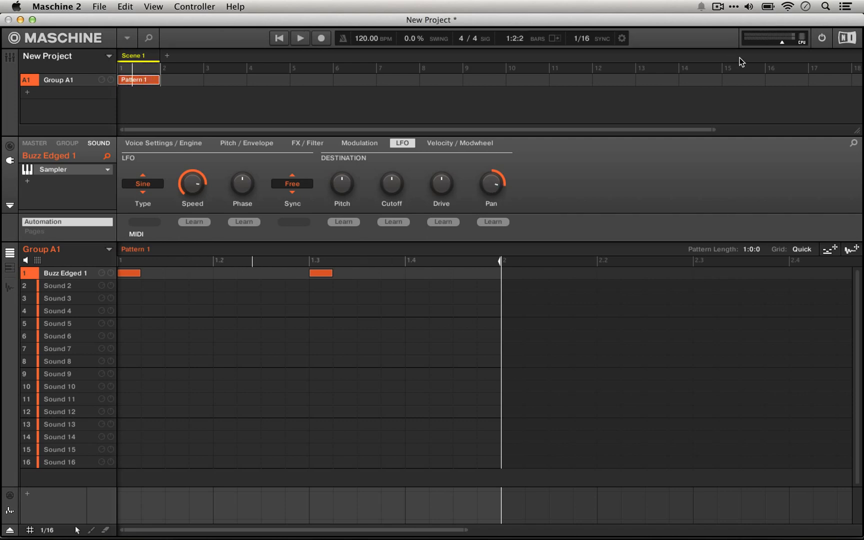
{"action": "mouse_move", "coordinate": [810, 181]}
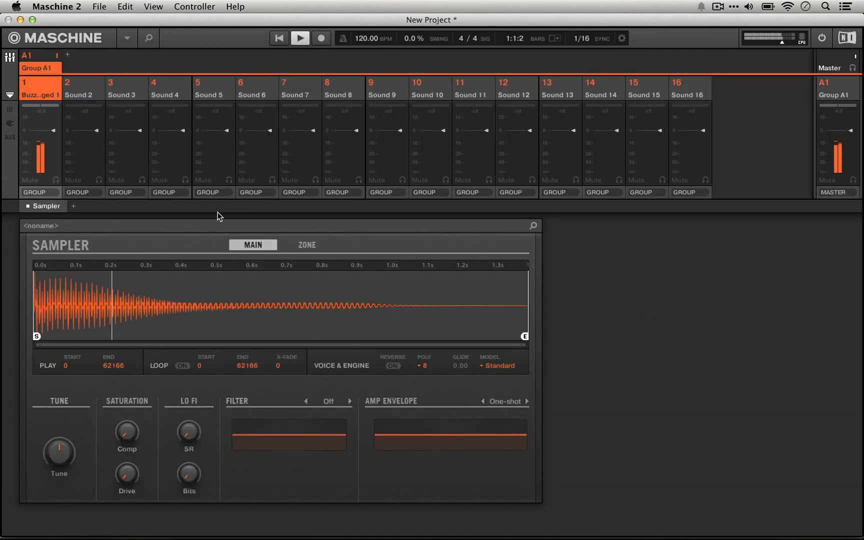
- Toggle the mixer view on and off, returning to the arranger and LFO page
{"action": "left_click", "coordinate": [301, 38]}
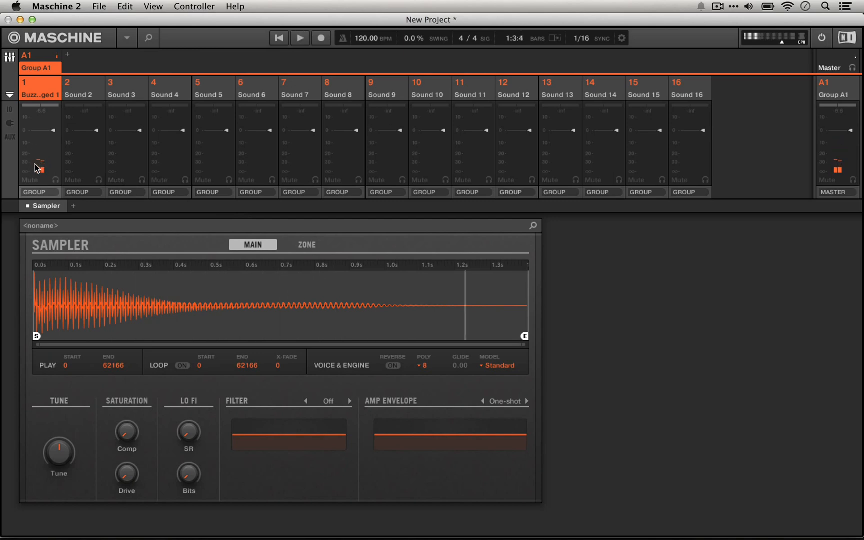
{"action": "mouse_move", "coordinate": [76, 210]}
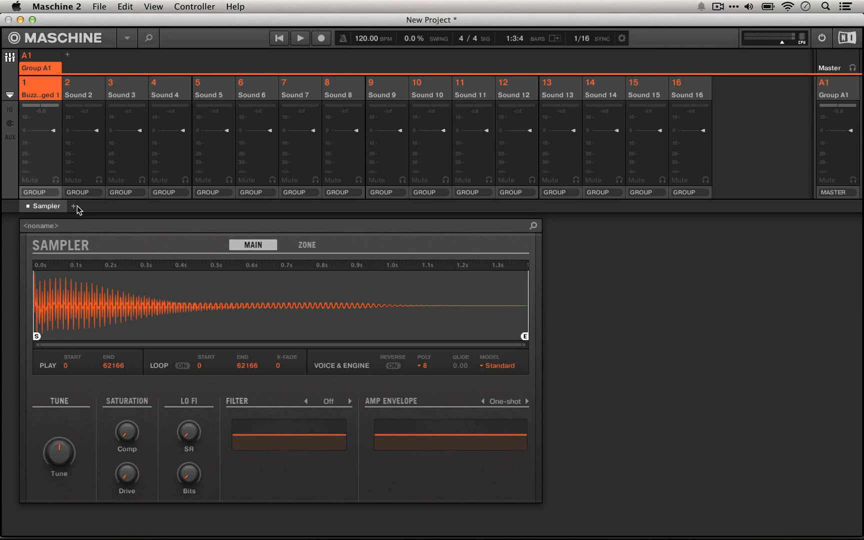
{"action": "left_click", "coordinate": [300, 38]}
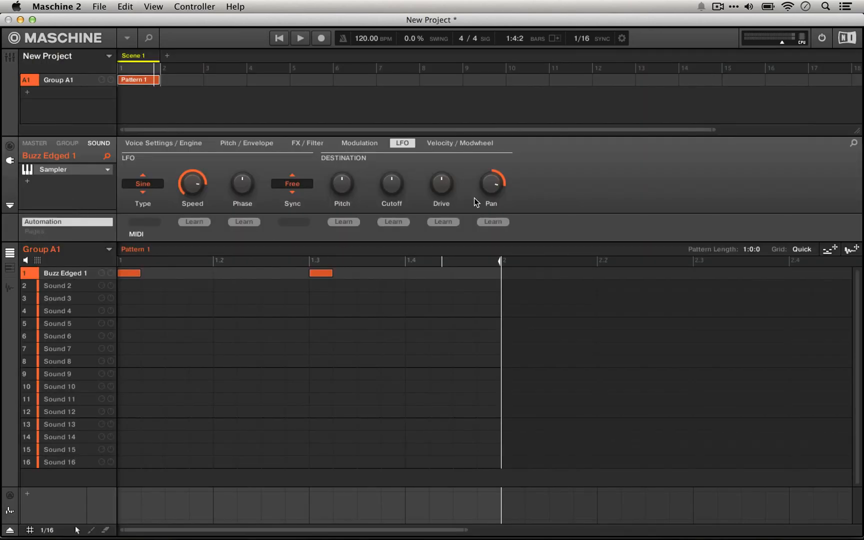
- On the modulation envelope page, try the pan amount at 100% and bring it back to zero
{"action": "left_click", "coordinate": [360, 143]}
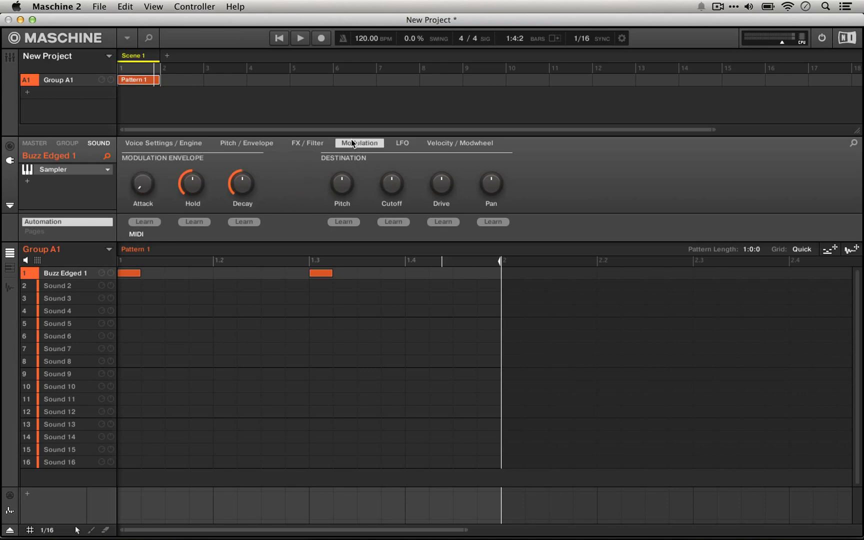
{"action": "mouse_move", "coordinate": [489, 185]}
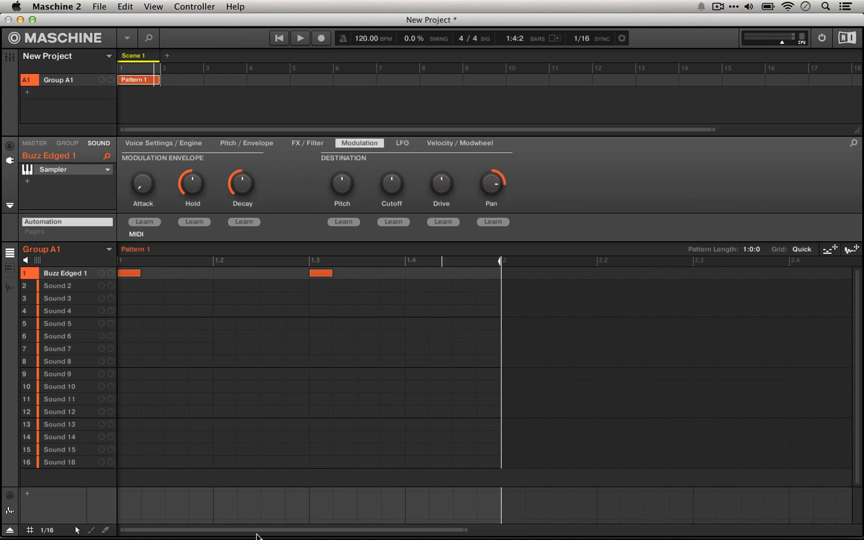
{"action": "mouse_move", "coordinate": [475, 296]}
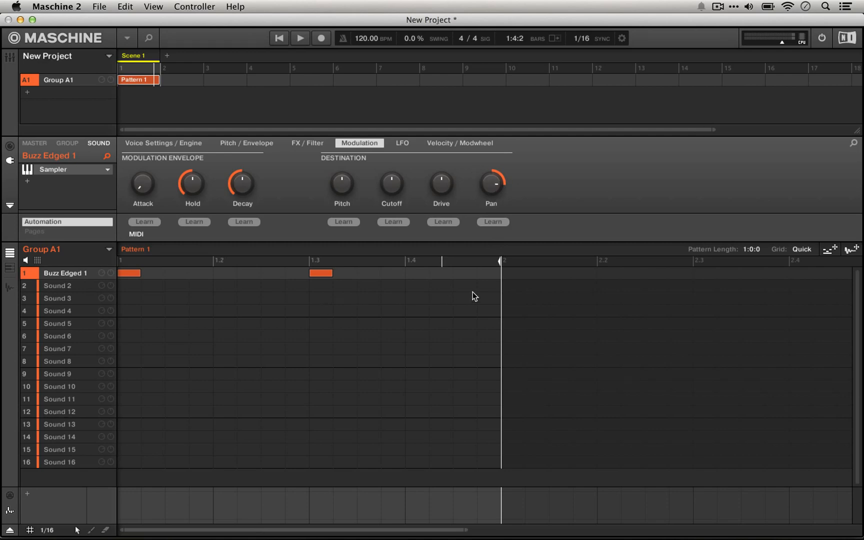
{"action": "mouse_move", "coordinate": [815, 237]}
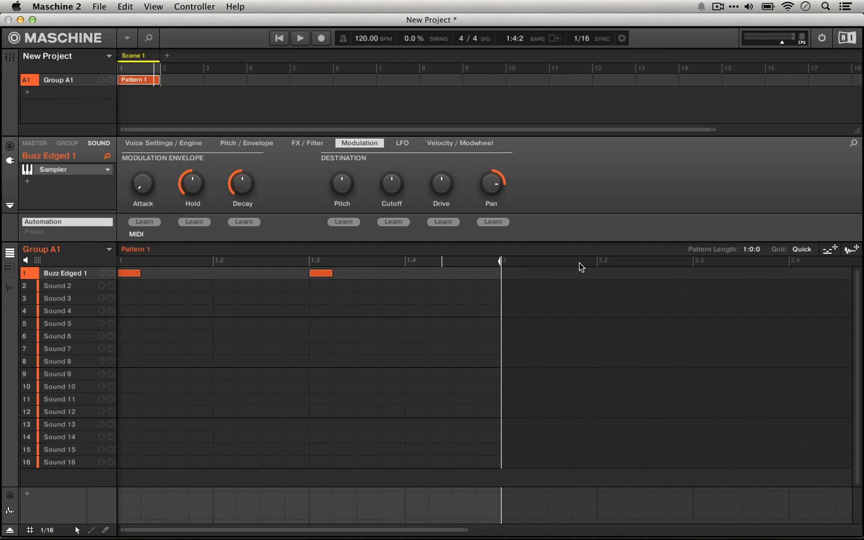
{"action": "left_click", "coordinate": [300, 38]}
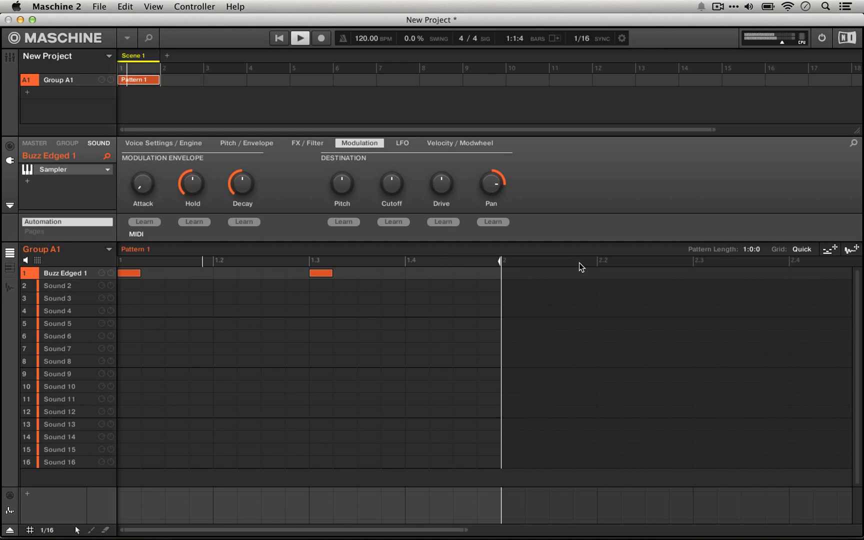
{"action": "left_click_drag", "start_coordinate": [491, 185], "coordinate": [490, 171]}
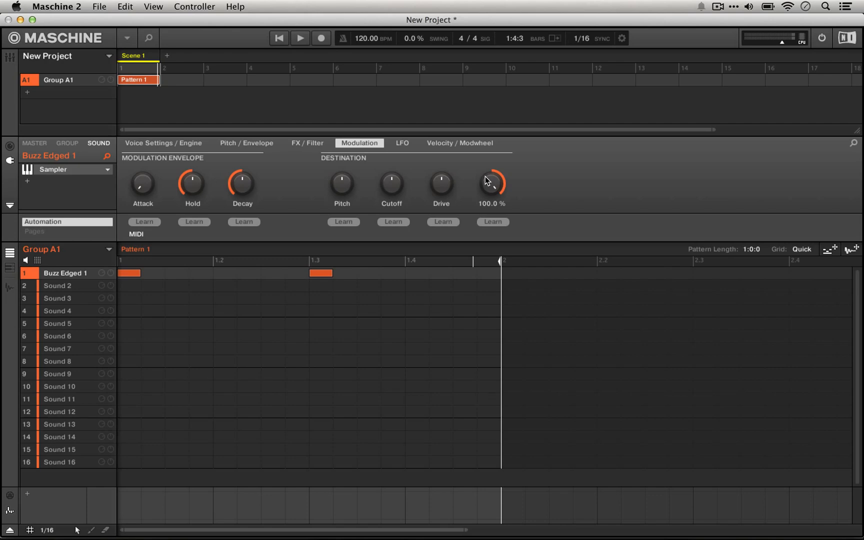
{"action": "left_click_drag", "start_coordinate": [490, 182], "coordinate": [490, 198]}
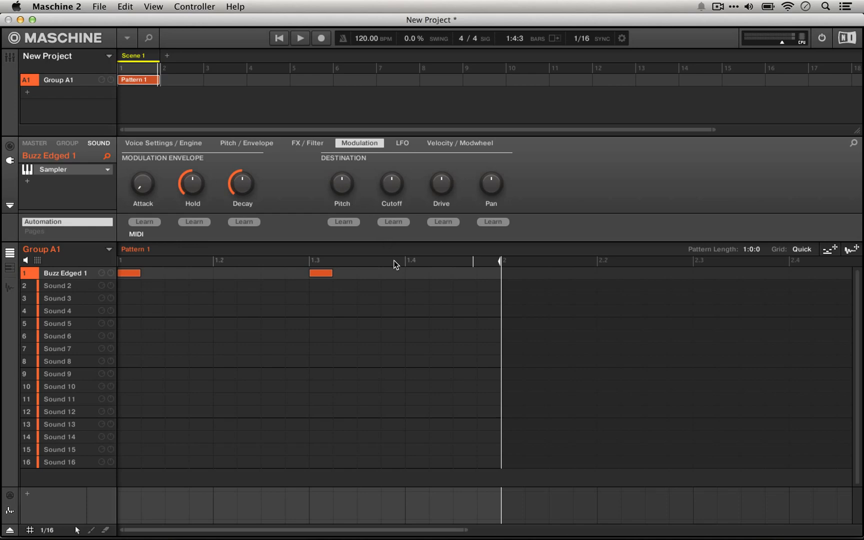
{"action": "mouse_move", "coordinate": [415, 306]}
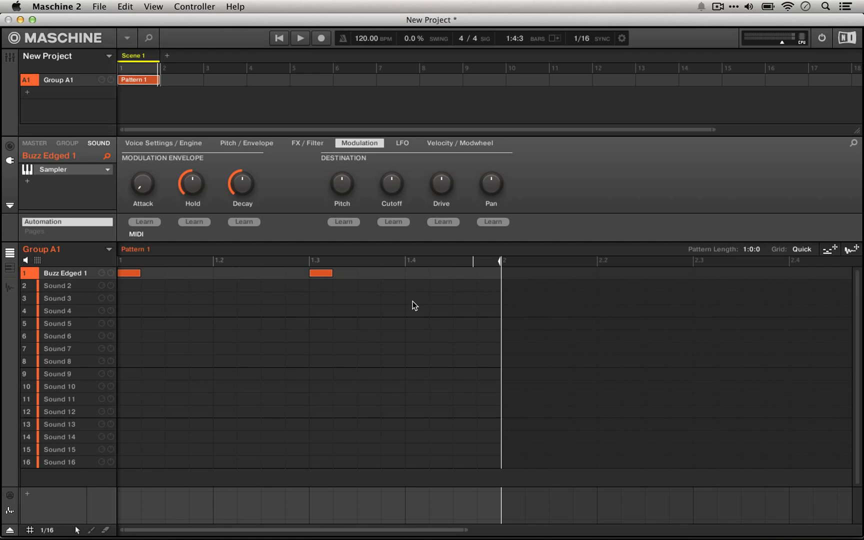
{"action": "mouse_move", "coordinate": [342, 222]}
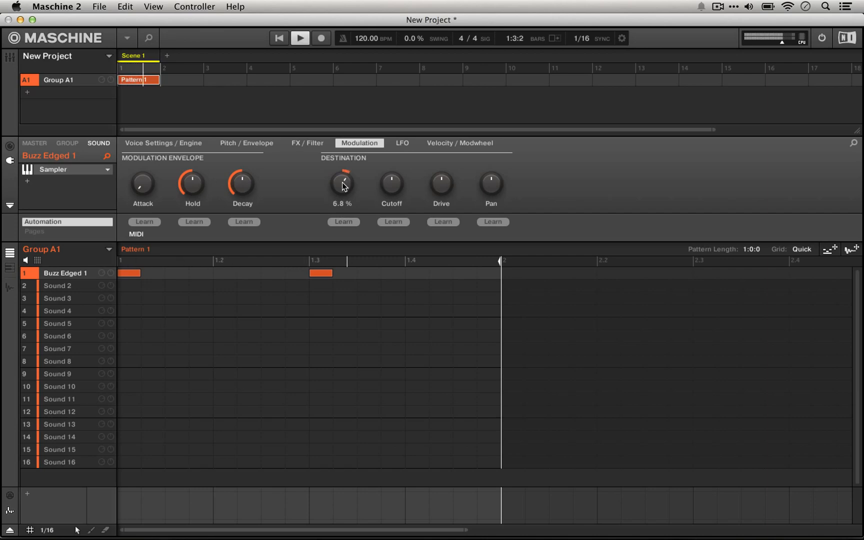
- Try the envelope's pitch amount at several levels, leaving a moderate positive value
{"action": "left_click_drag", "start_coordinate": [342, 182], "coordinate": [342, 190]}
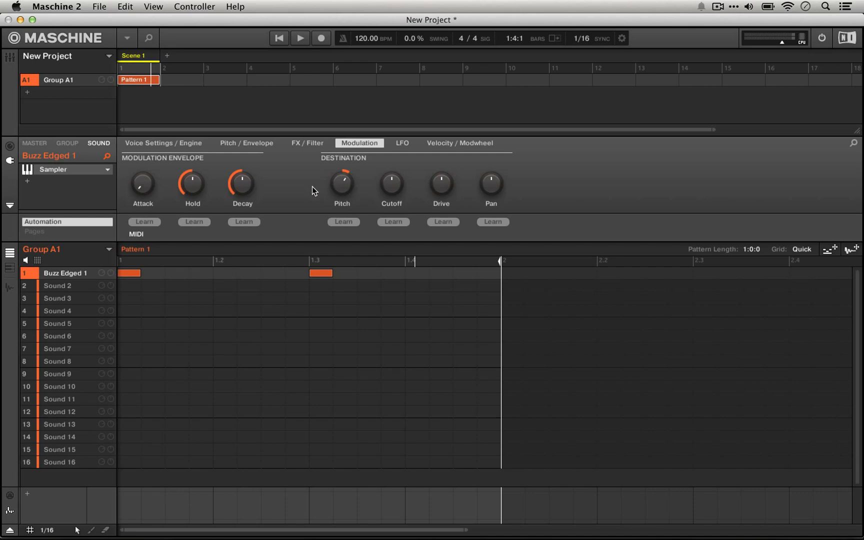
{"action": "left_click_drag", "start_coordinate": [342, 182], "coordinate": [353, 190]}
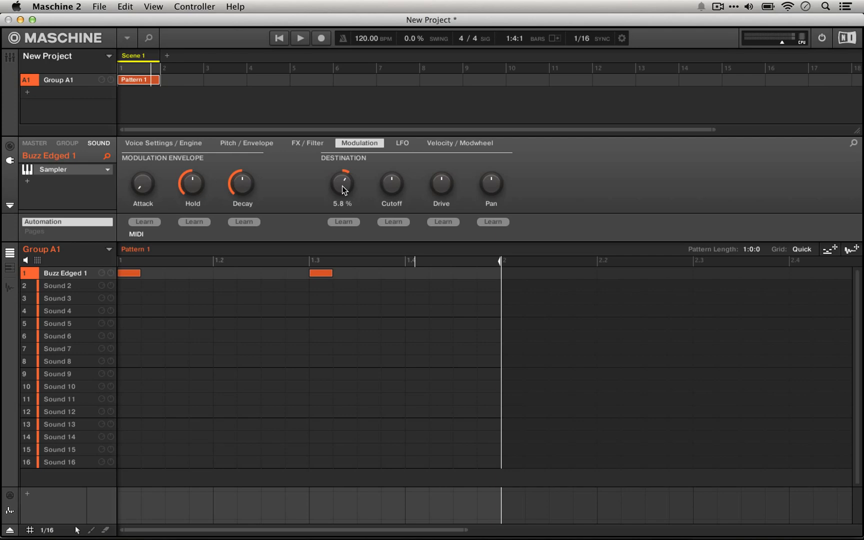
{"action": "left_click_drag", "start_coordinate": [343, 177], "coordinate": [342, 198]}
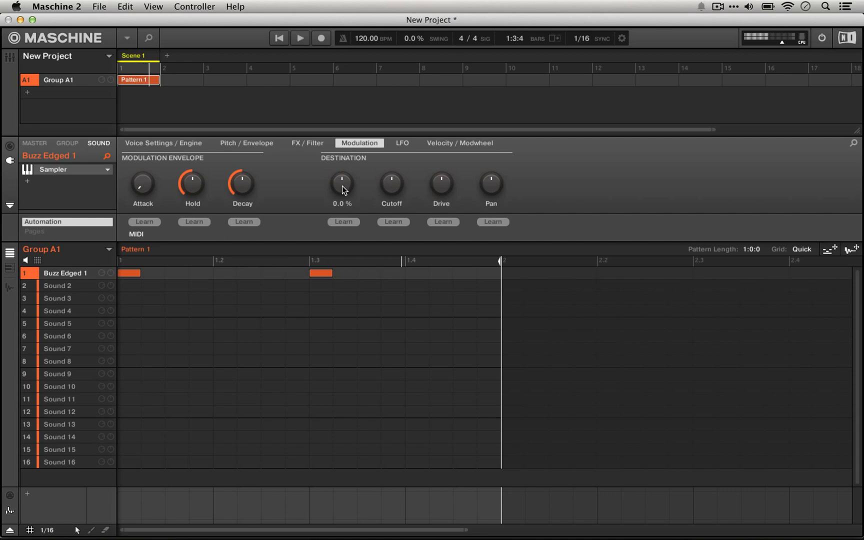
{"action": "left_click_drag", "start_coordinate": [343, 187], "coordinate": [342, 165]}
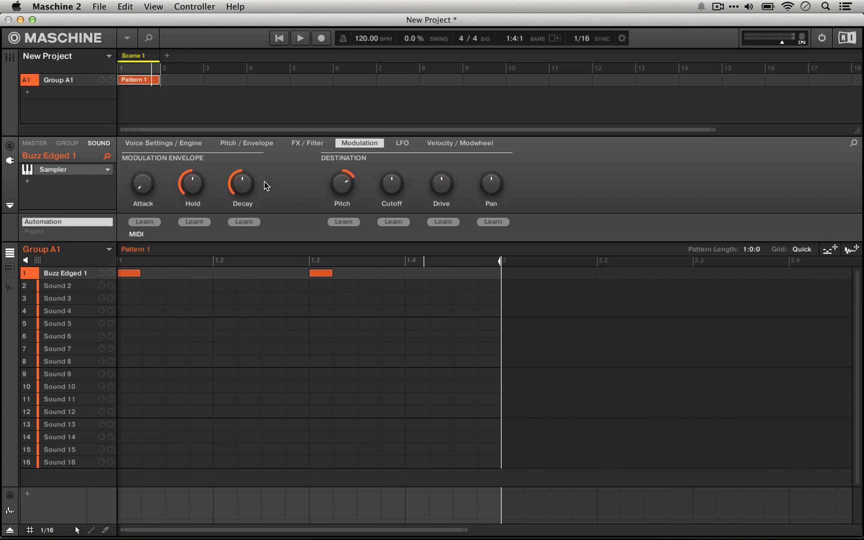
{"action": "mouse_move", "coordinate": [225, 264]}
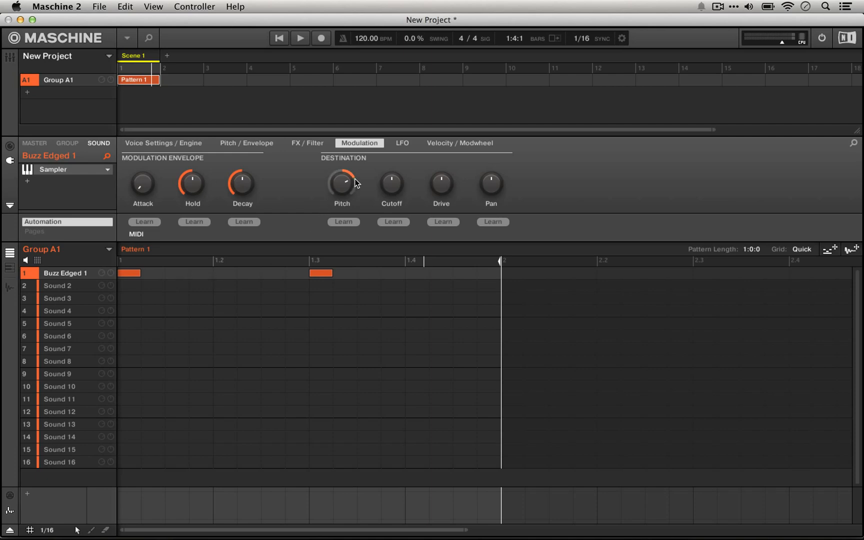
{"action": "left_click_drag", "start_coordinate": [343, 182], "coordinate": [342, 193]}
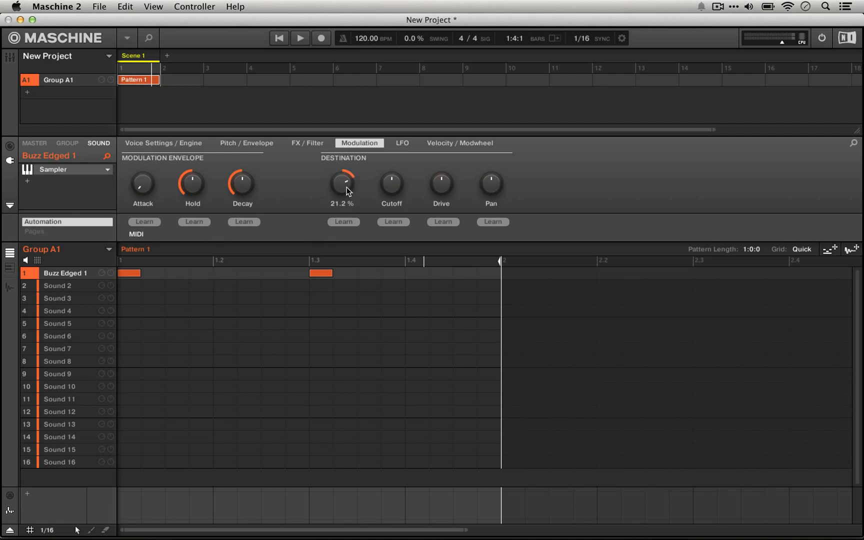
{"action": "left_click_drag", "start_coordinate": [342, 182], "coordinate": [342, 198]}
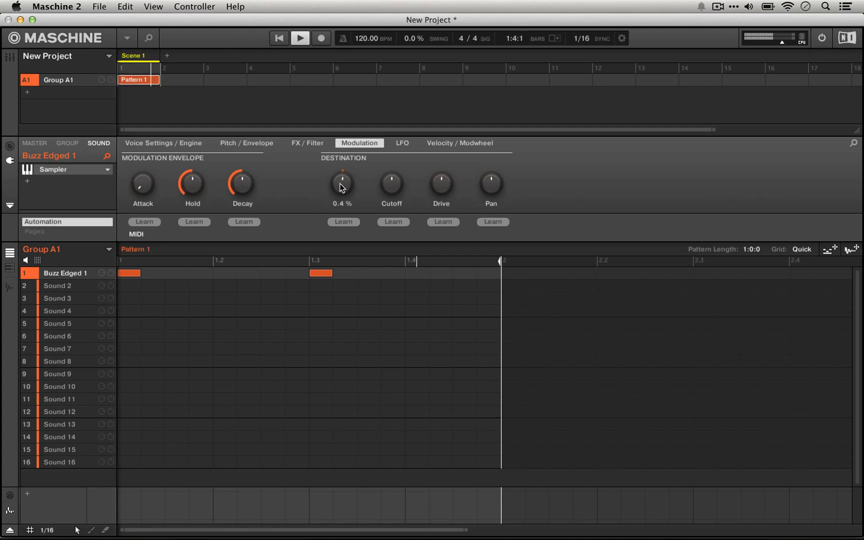
{"action": "left_click_drag", "start_coordinate": [342, 182], "coordinate": [342, 165]}
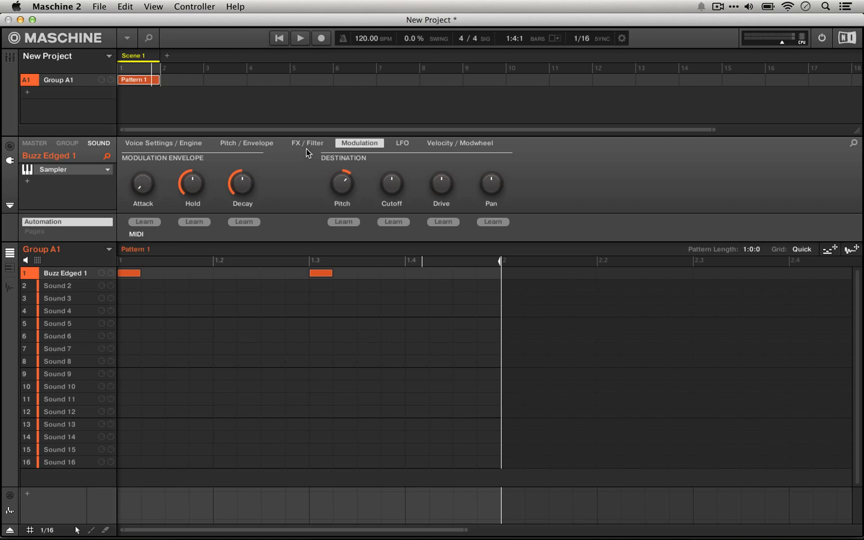
- On the FX / Filter page, choose the LP2 low-pass filter type for Buzz Edged 1
{"action": "left_click", "coordinate": [307, 144]}
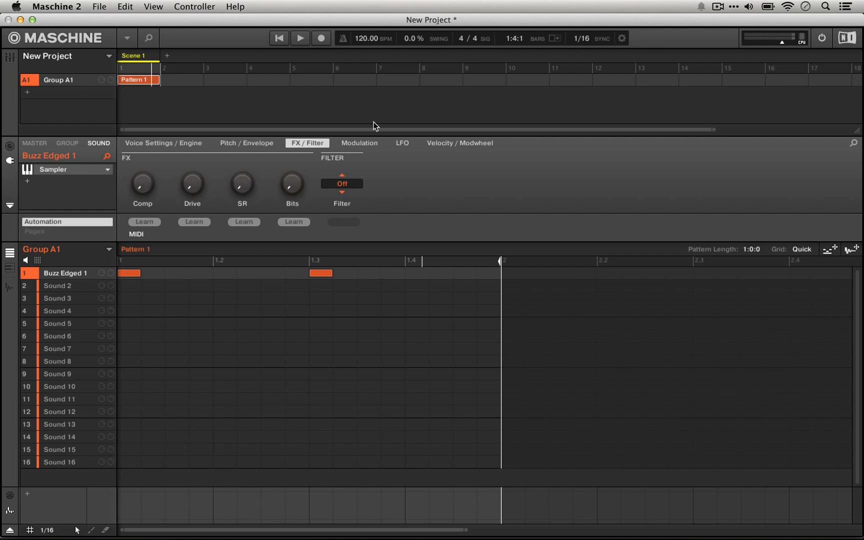
{"action": "left_click", "coordinate": [343, 184]}
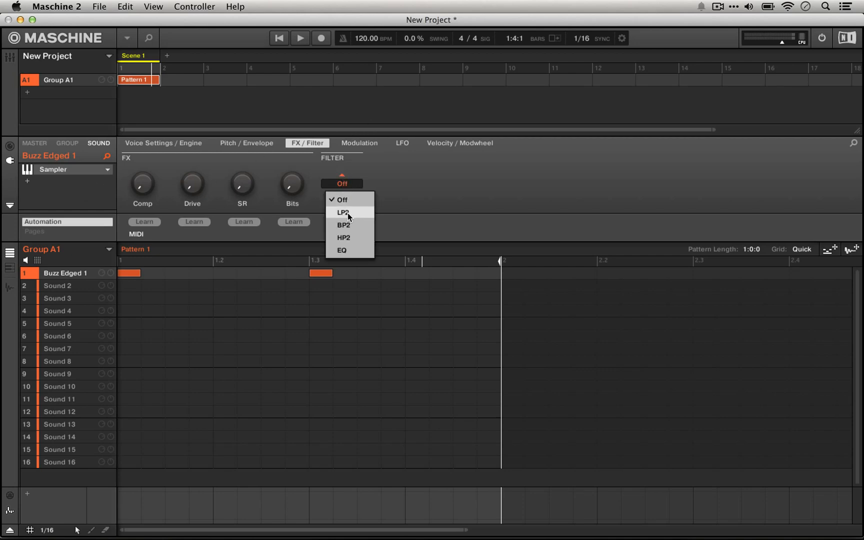
{"action": "left_click", "coordinate": [360, 143]}
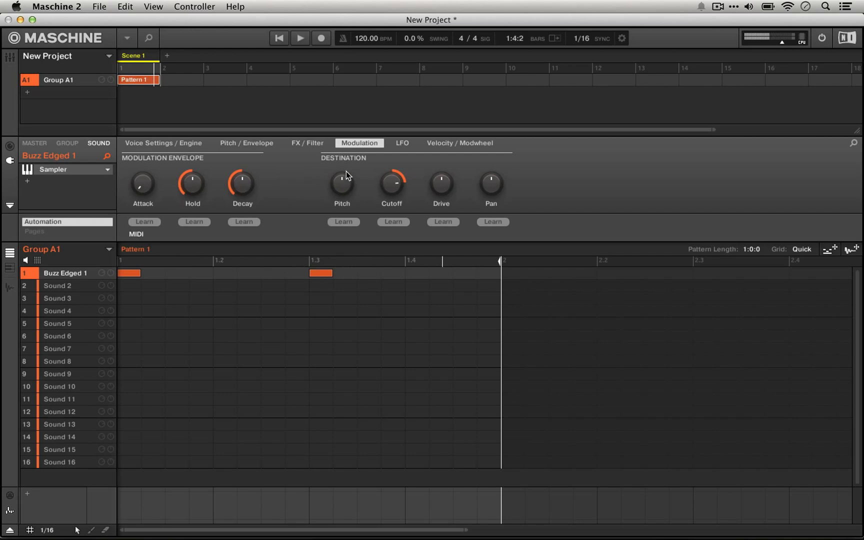
{"action": "left_click", "coordinate": [307, 143]}
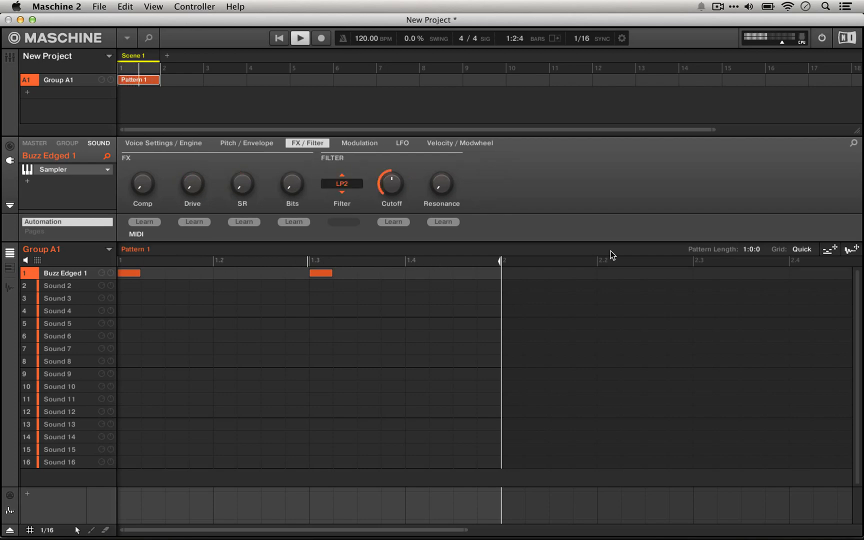
- Drop the filter cutoff to 107.8 Hz, then raise it to about 725.8 Hz
{"action": "left_click_drag", "start_coordinate": [391, 182], "coordinate": [392, 198]}
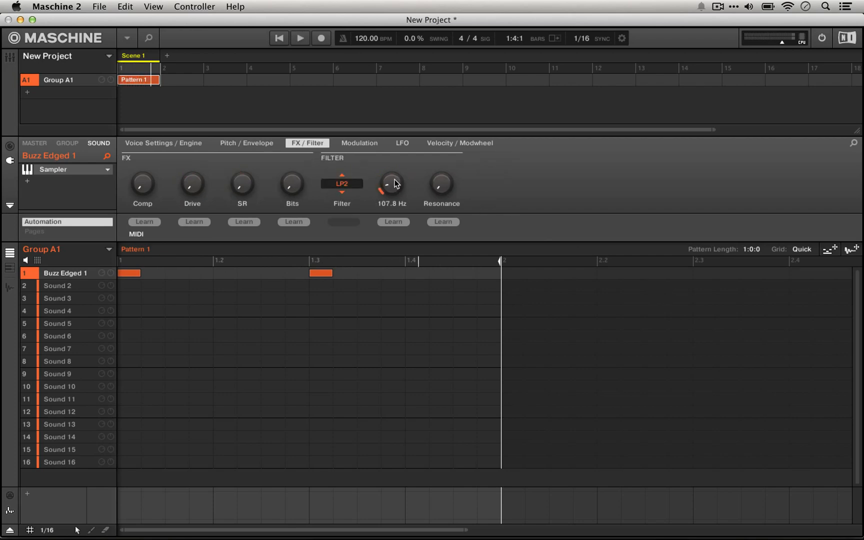
{"action": "left_click", "coordinate": [300, 38]}
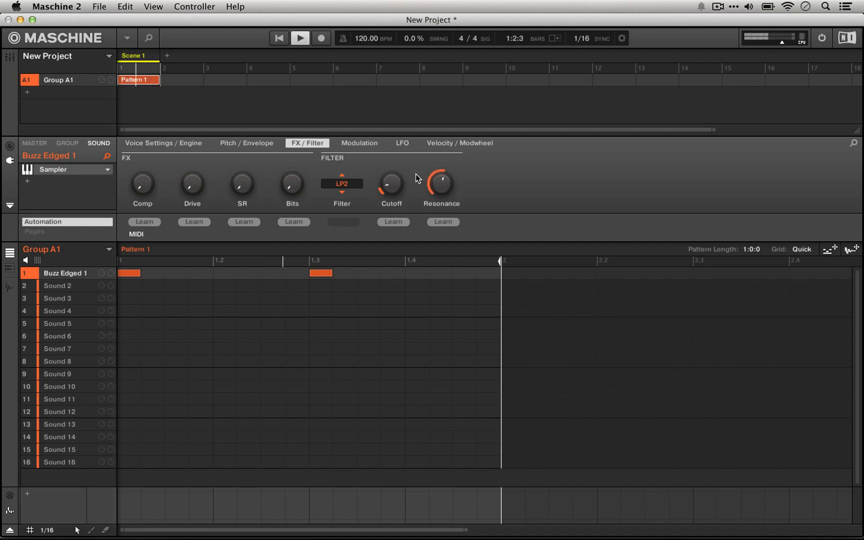
{"action": "left_click_drag", "start_coordinate": [392, 182], "coordinate": [394, 188]}
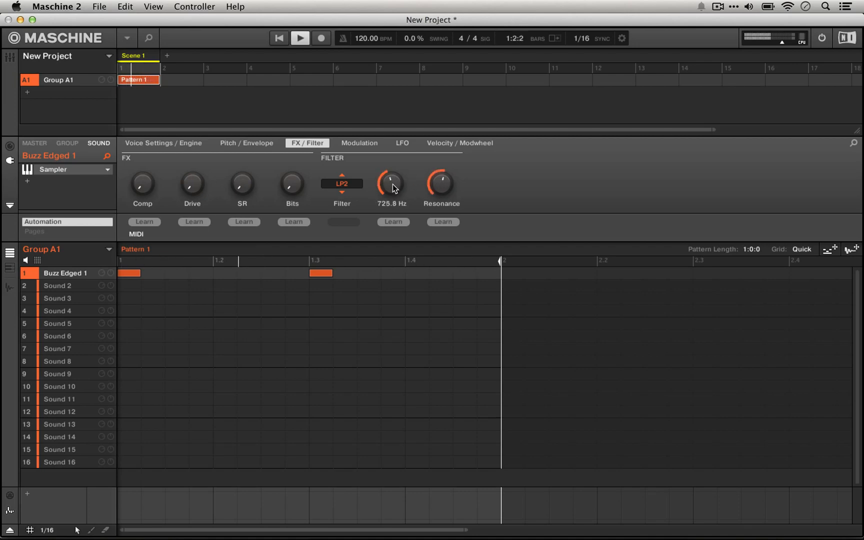
{"action": "left_click", "coordinate": [359, 144]}
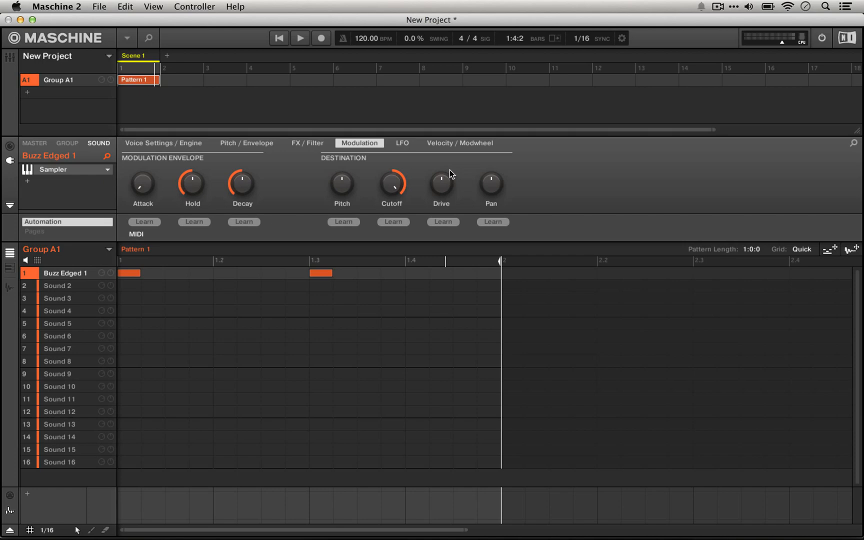
{"action": "mouse_move", "coordinate": [410, 164]}
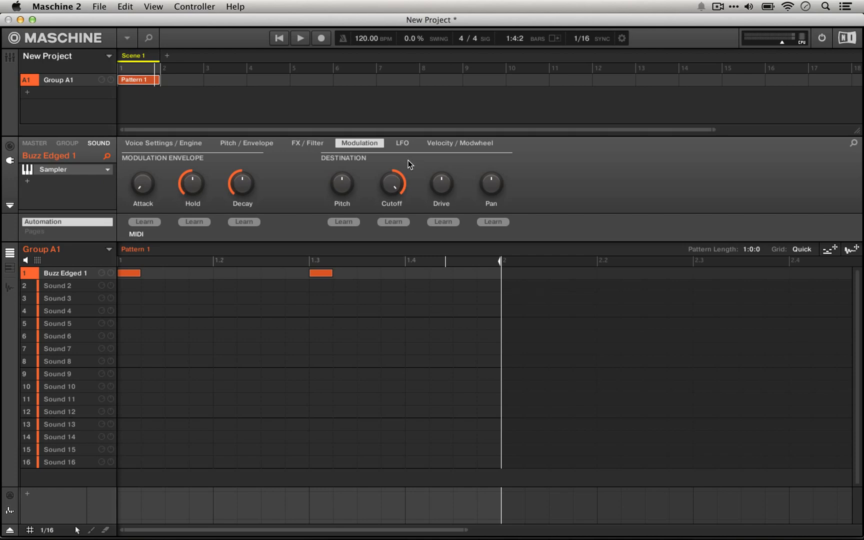
- Raise the filter resonance to 98% and go back to the modulation envelope page
{"action": "left_click", "coordinate": [307, 143]}
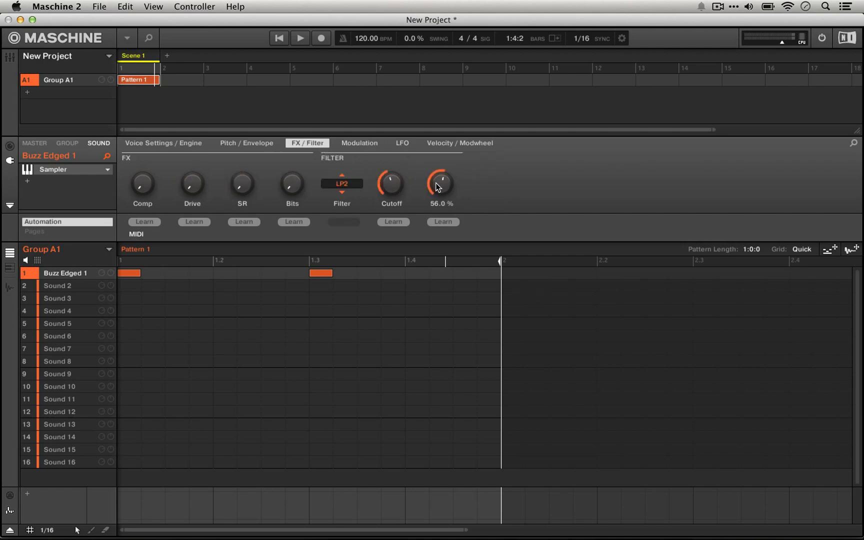
{"action": "left_click_drag", "start_coordinate": [440, 183], "coordinate": [441, 165]}
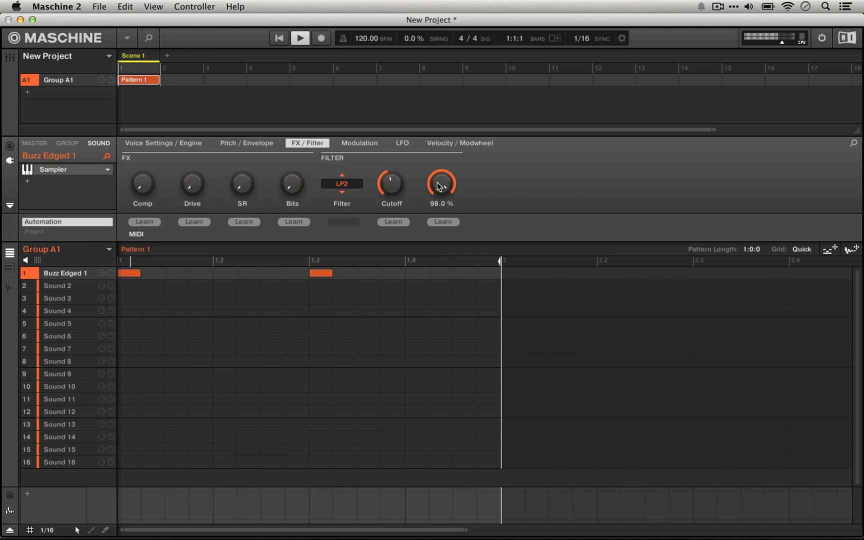
{"action": "left_click", "coordinate": [360, 143]}
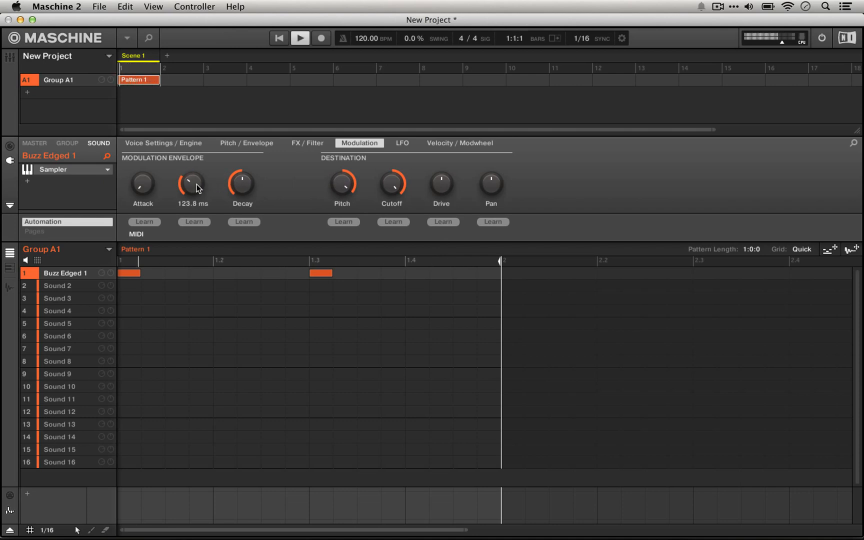
{"action": "left_click", "coordinate": [300, 38]}
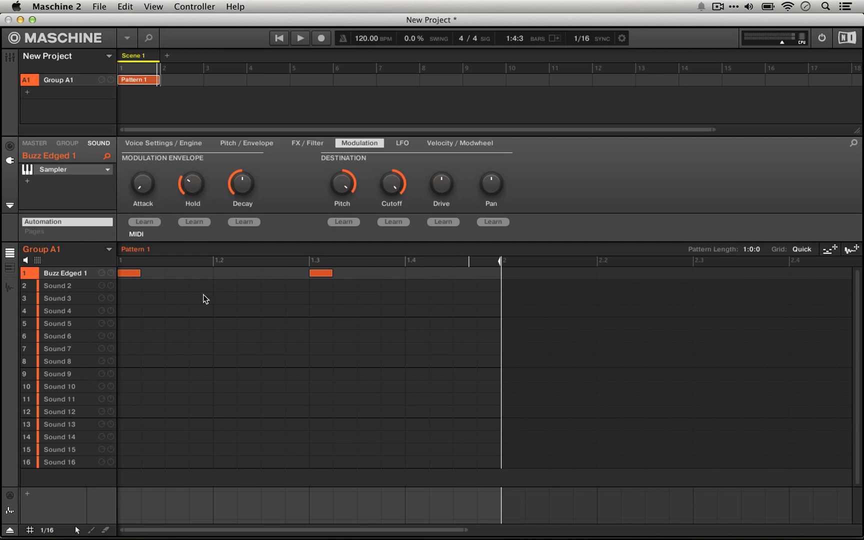
{"action": "mouse_move", "coordinate": [245, 285]}
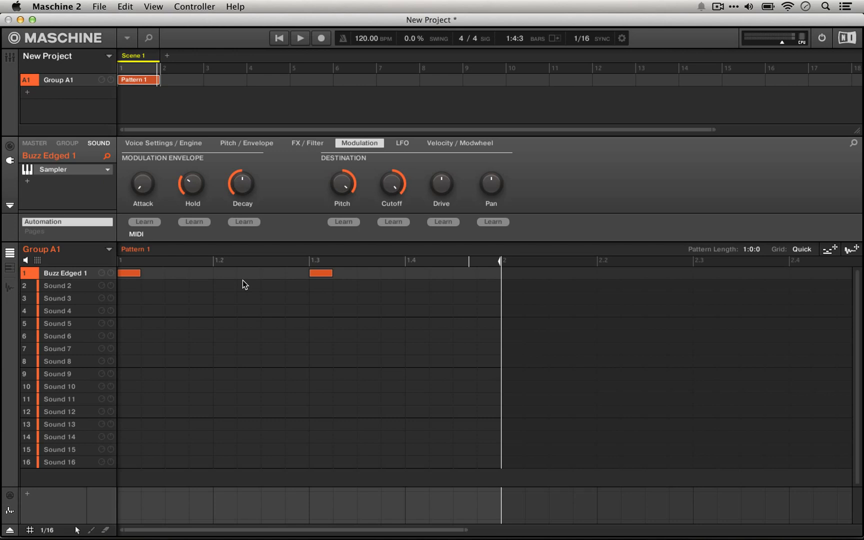
{"action": "mouse_move", "coordinate": [117, 286]}
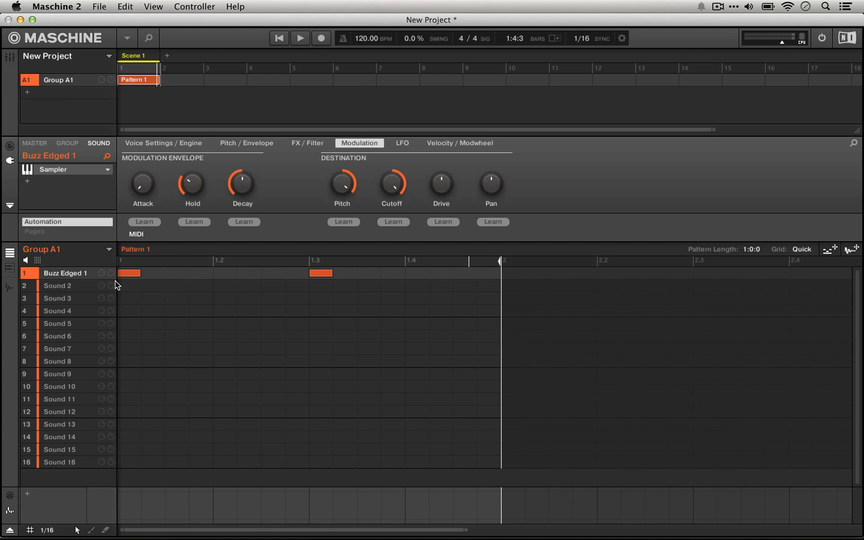
{"action": "mouse_move", "coordinate": [119, 301]}
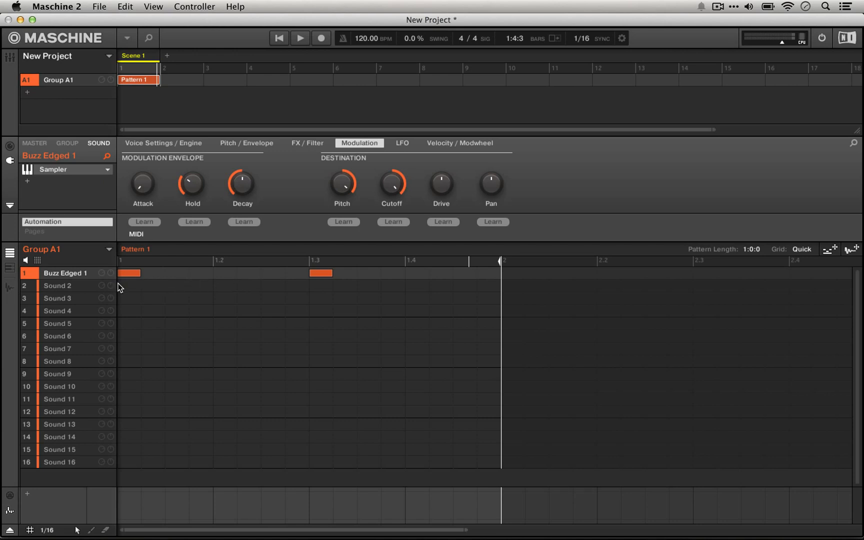
{"action": "mouse_move", "coordinate": [202, 277]}
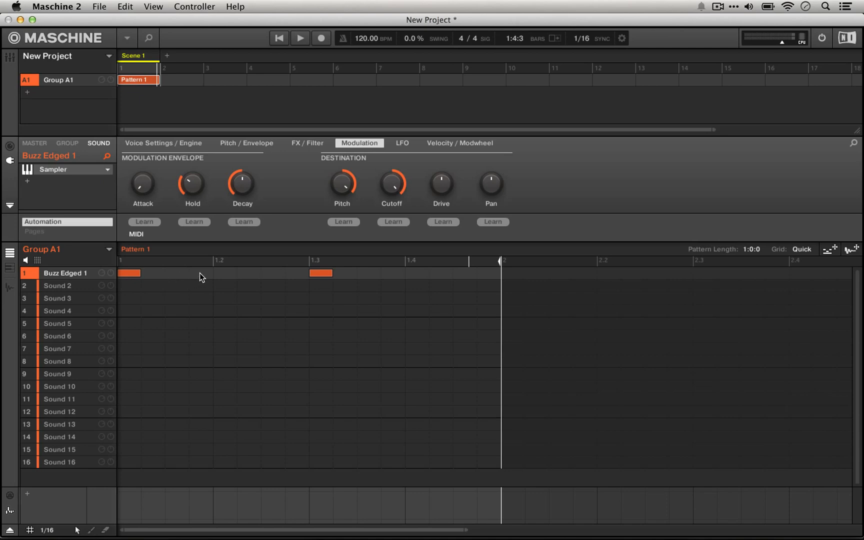
{"action": "mouse_move", "coordinate": [422, 324]}
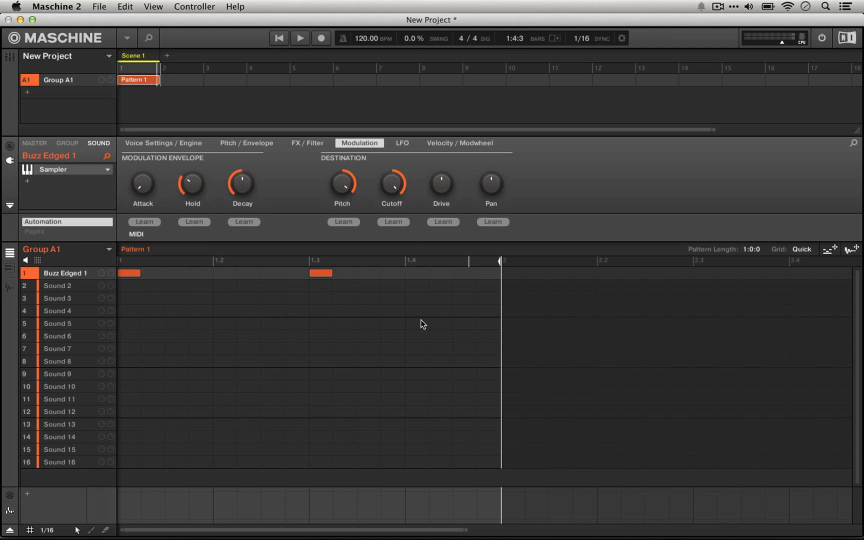
- Play the two-note pattern and lengthen the envelope attack to about 1.1 s
{"action": "left_click", "coordinate": [300, 38]}
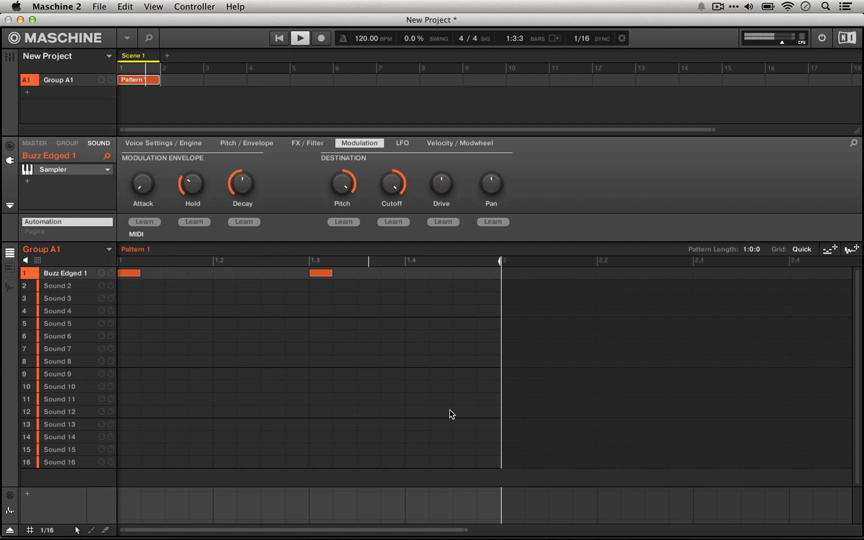
{"action": "left_click", "coordinate": [300, 38]}
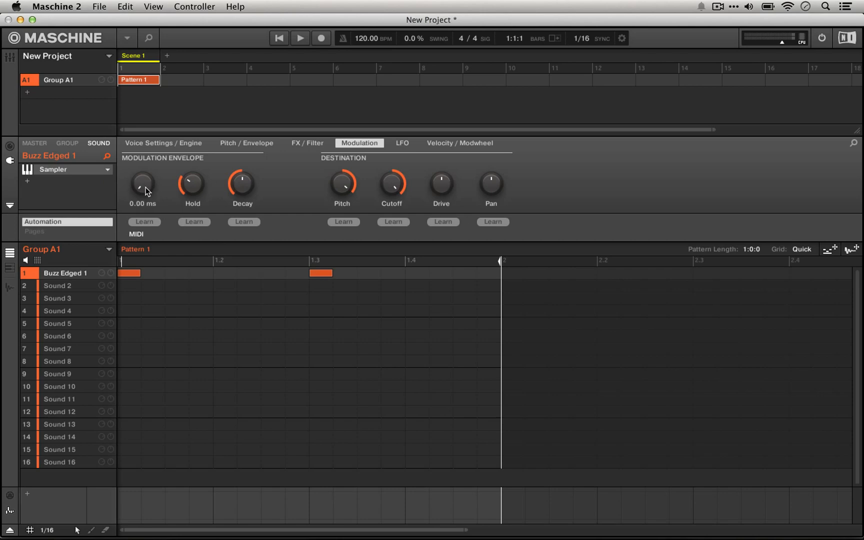
{"action": "mouse_move", "coordinate": [143, 186]}
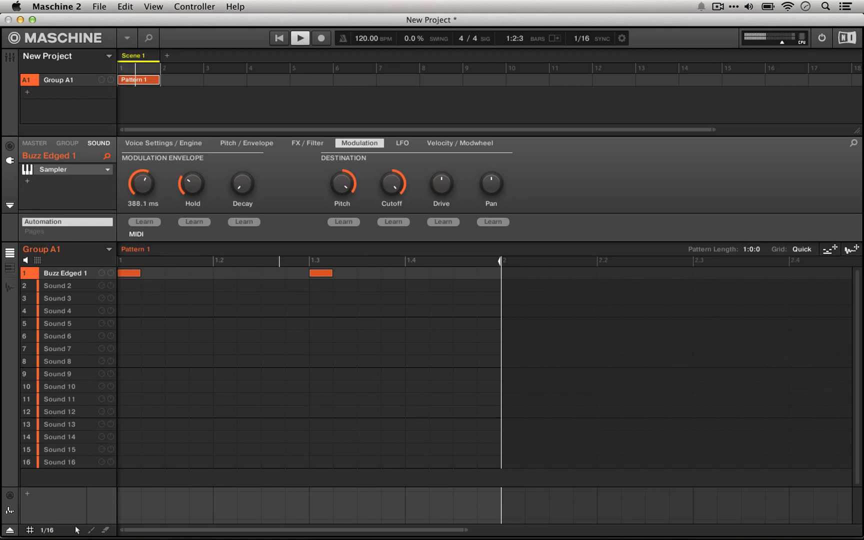
{"action": "left_click_drag", "start_coordinate": [142, 183], "coordinate": [142, 165]}
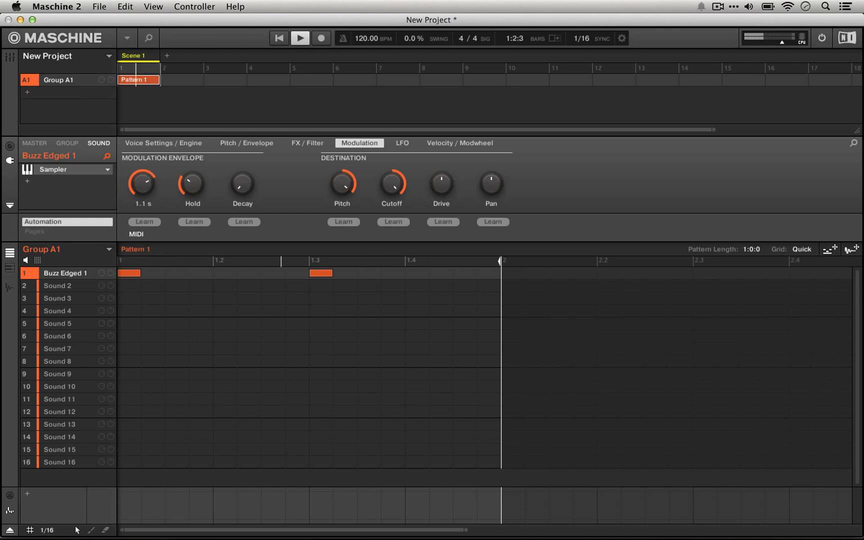
{"action": "left_click_drag", "start_coordinate": [142, 182], "coordinate": [142, 193]}
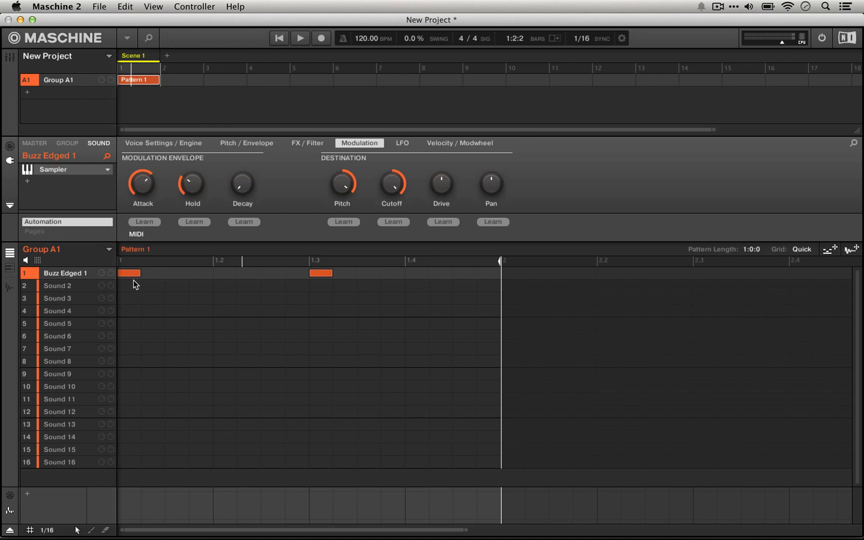
{"action": "mouse_move", "coordinate": [242, 282]}
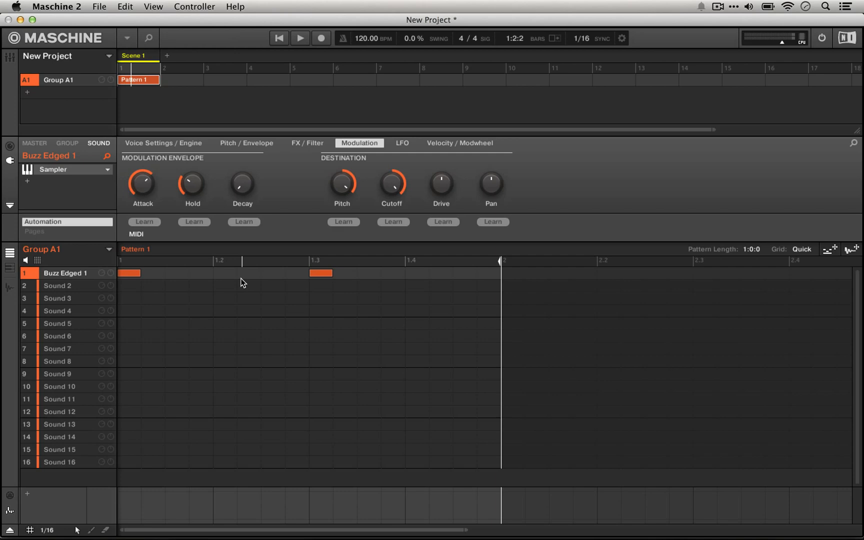
{"action": "mouse_move", "coordinate": [360, 146]}
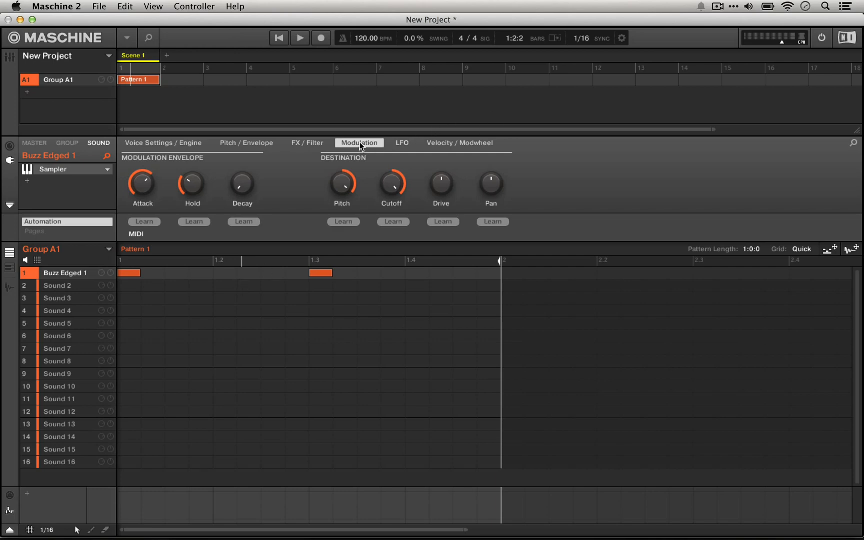
{"action": "left_click", "coordinate": [402, 143]}
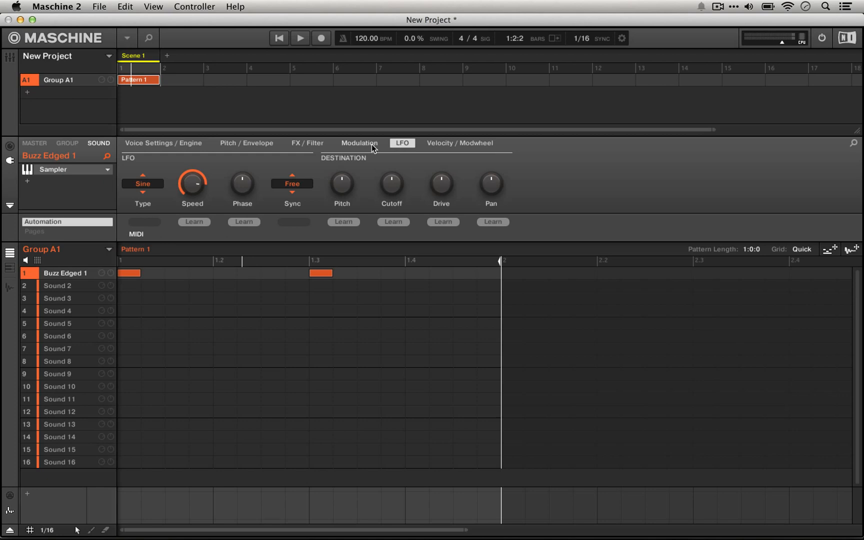
{"action": "left_click", "coordinate": [359, 144]}
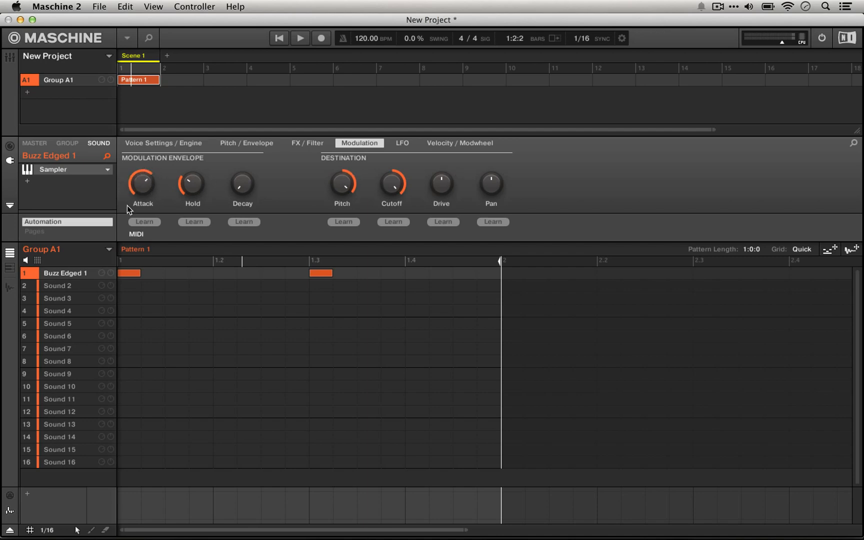
{"action": "mouse_move", "coordinate": [231, 151]}
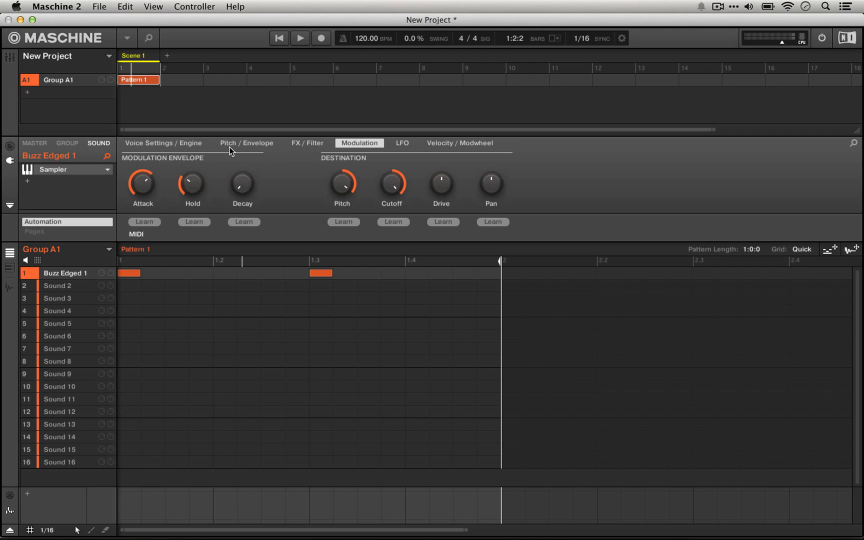